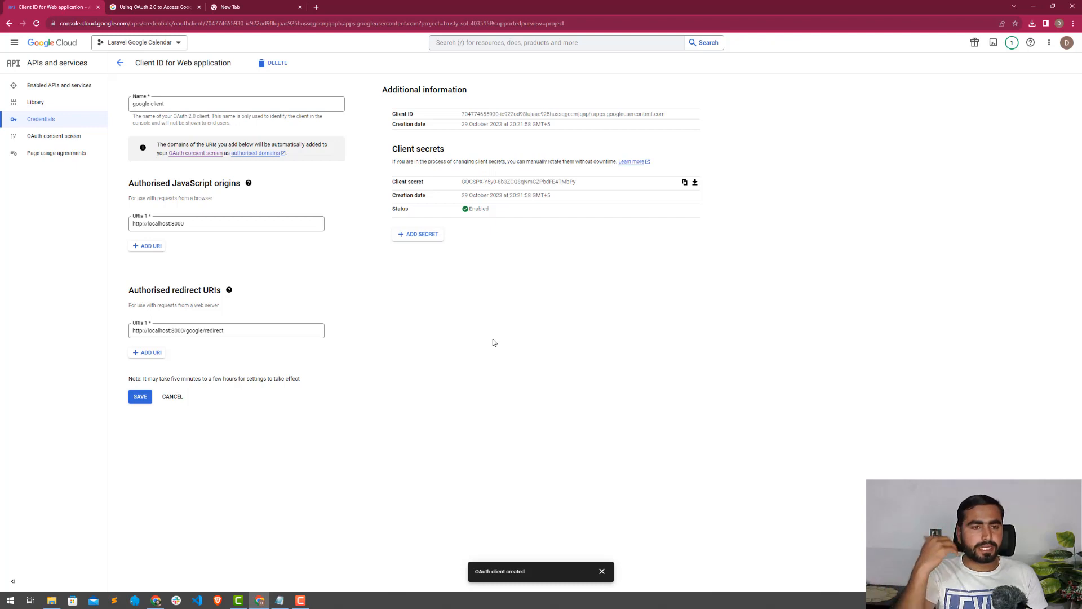
{"action": "mouse_move", "coordinate": [309, 284]}
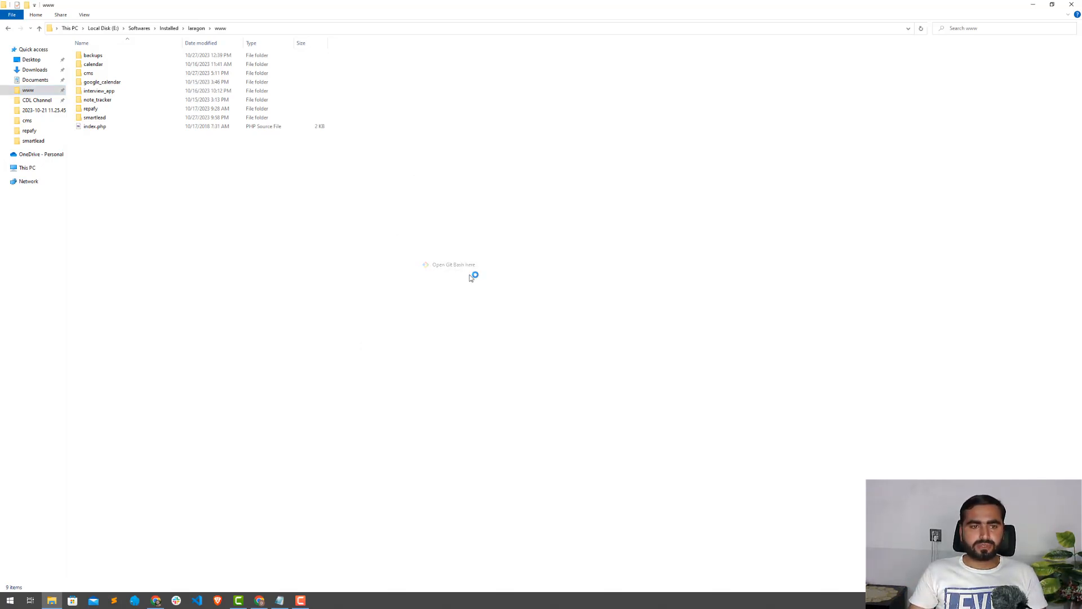
- Open Git Bash in the www folder and run composer create-project laravel/laravel calendar_app
{"action": "left_click", "coordinate": [453, 264]}
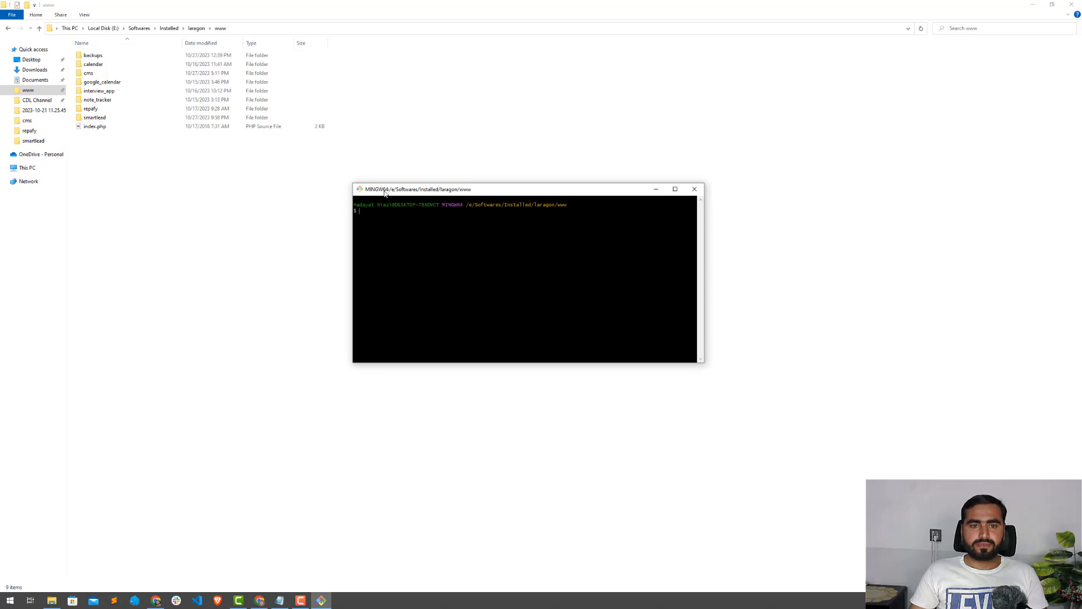
{"action": "left_click_drag", "start_coordinate": [385, 188], "coordinate": [471, 178]}
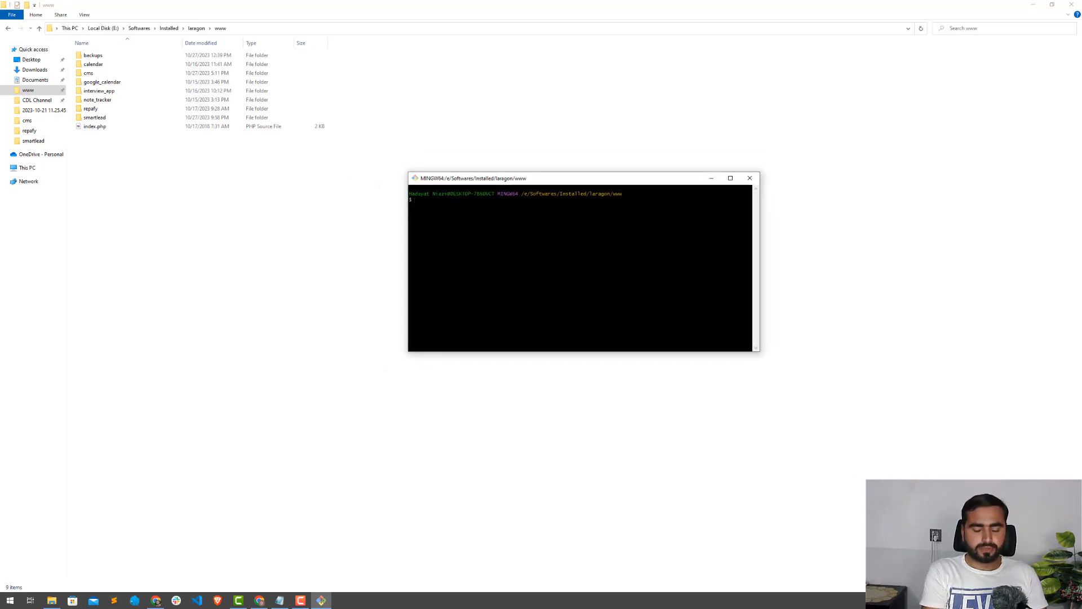
{"action": "type", "text": "composer"}
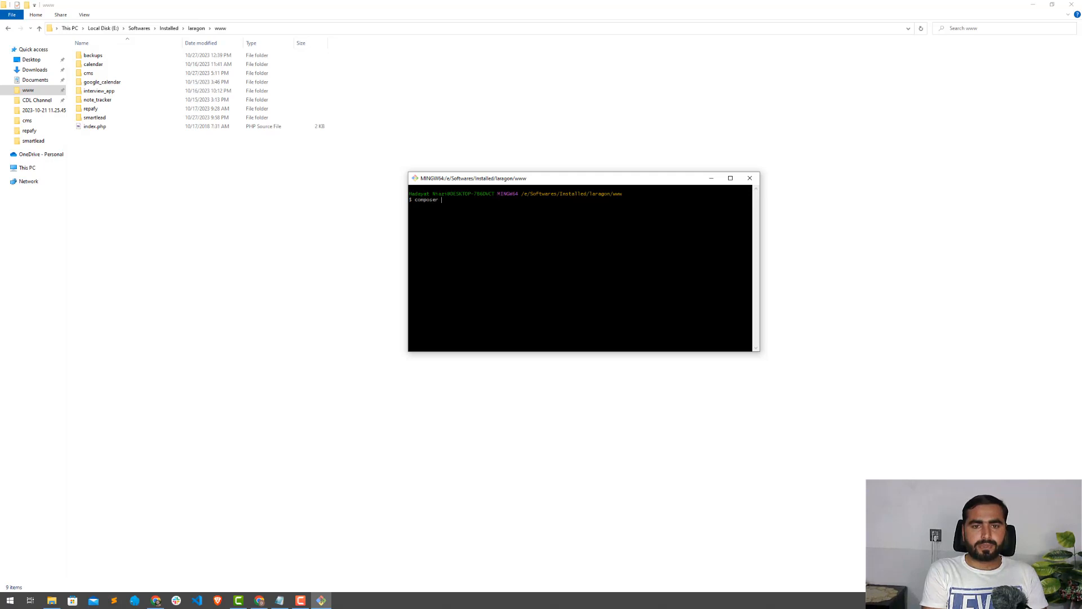
{"action": "type", "text": "create"}
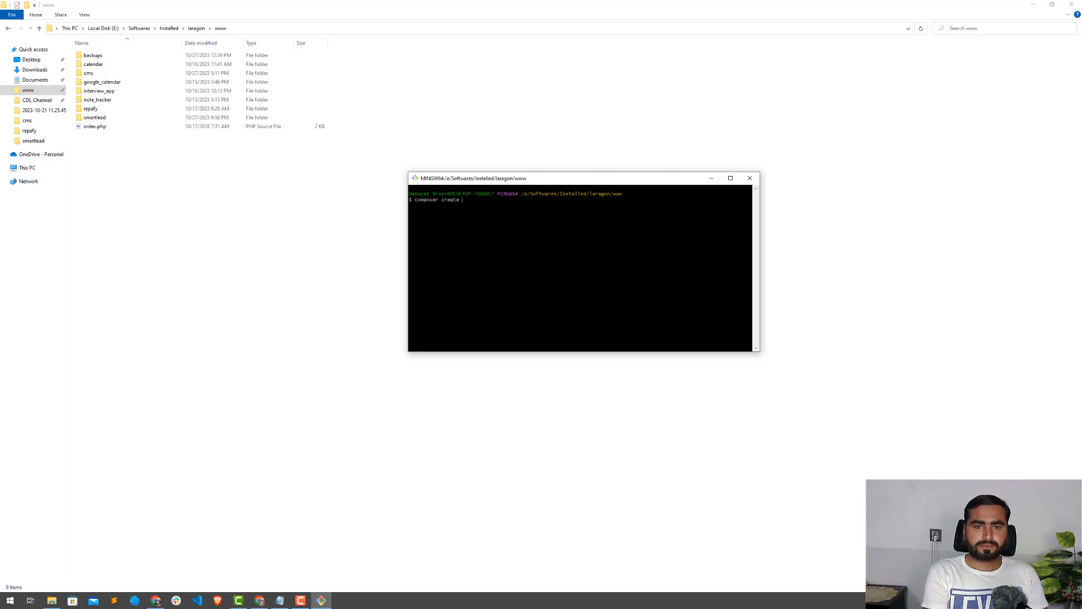
{"action": "type", "text": "-project la"}
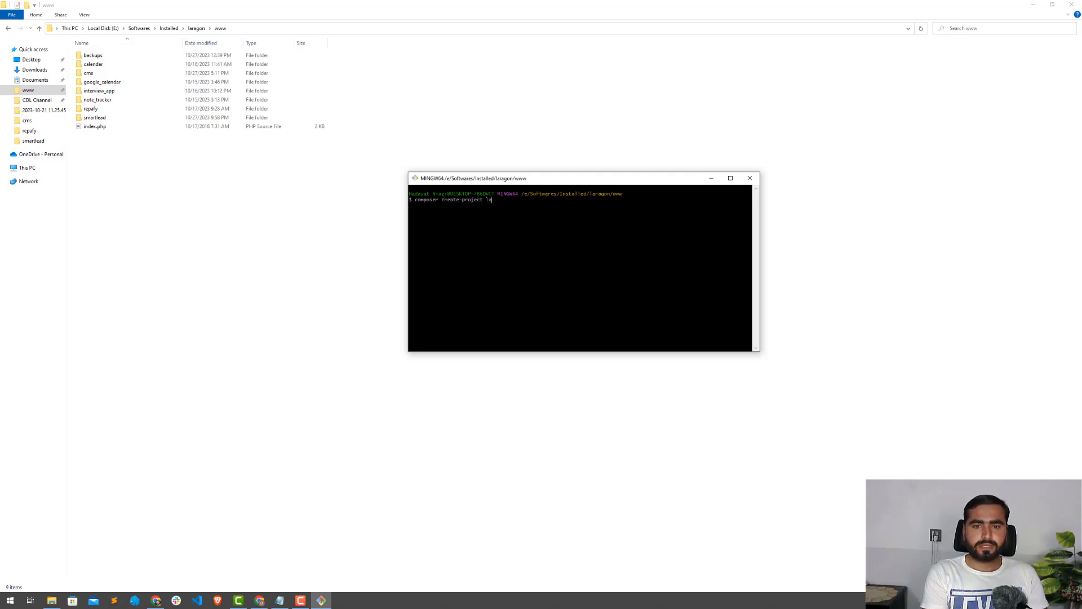
{"action": "type", "text": "aravel/laravel \""}
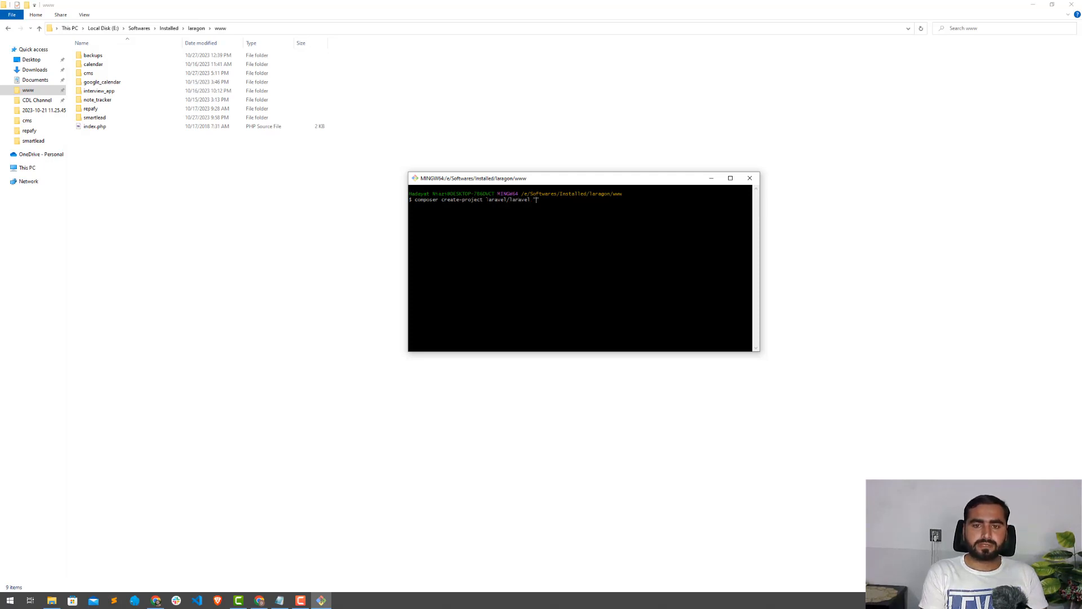
{"action": "type", "text": "go"}
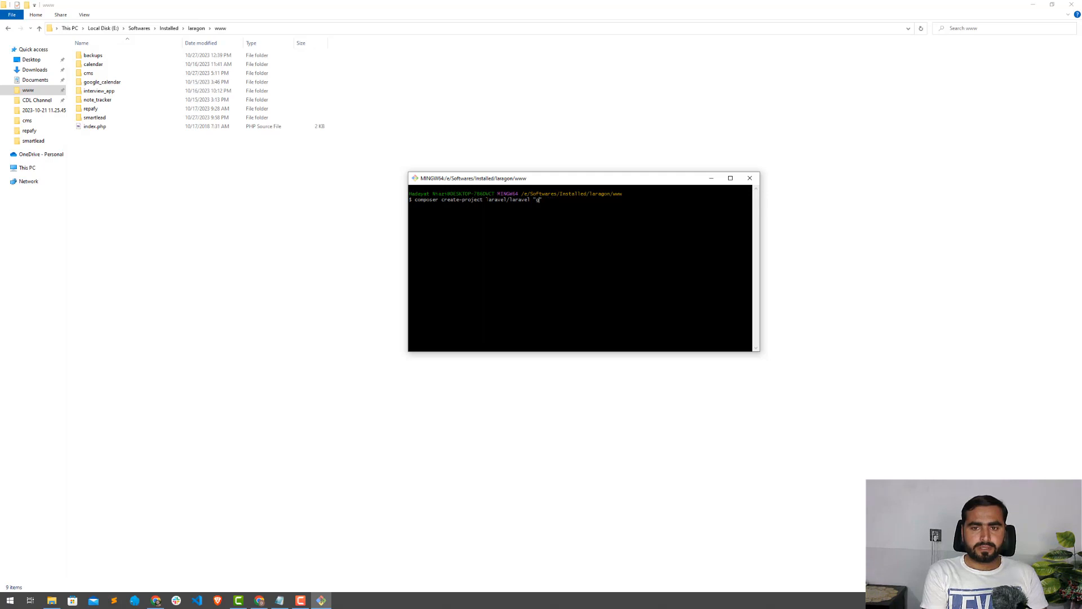
{"action": "type", "text": "calendar_app\""}
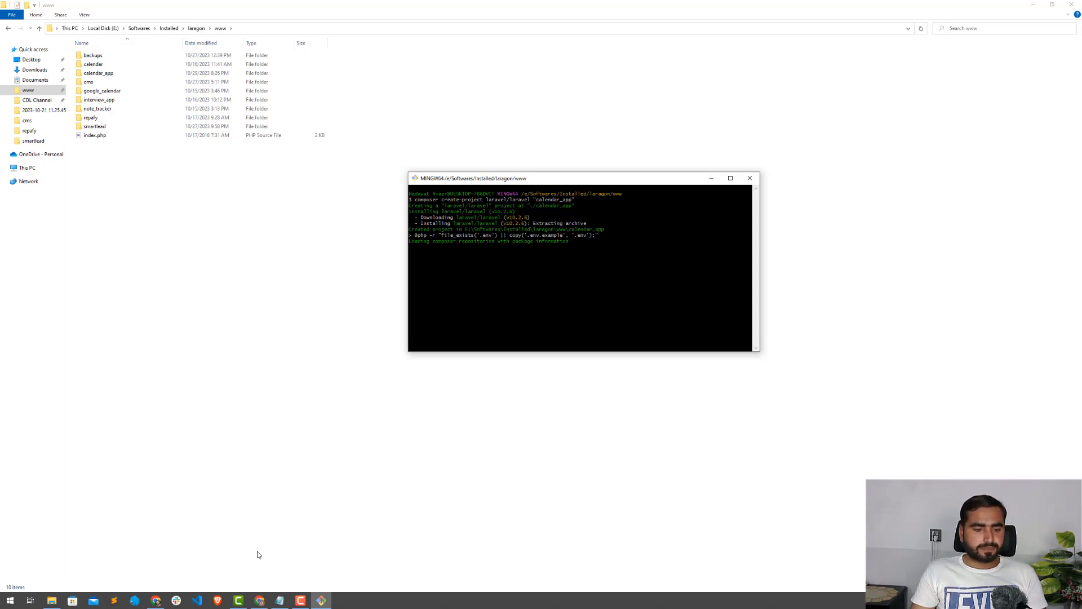
{"action": "mouse_move", "coordinate": [141, 457]}
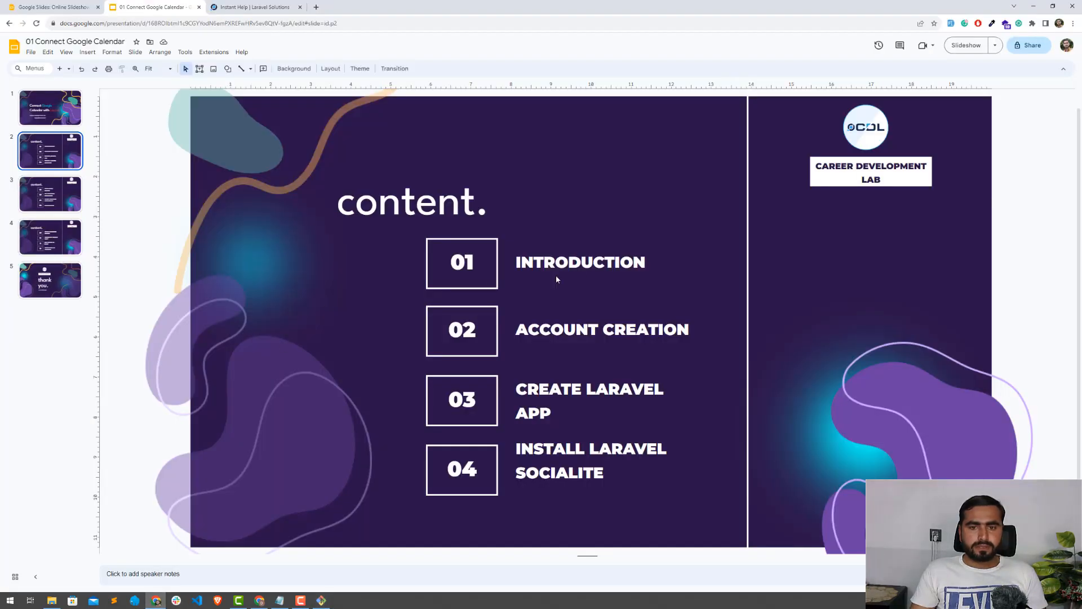
{"action": "mouse_move", "coordinate": [539, 390]}
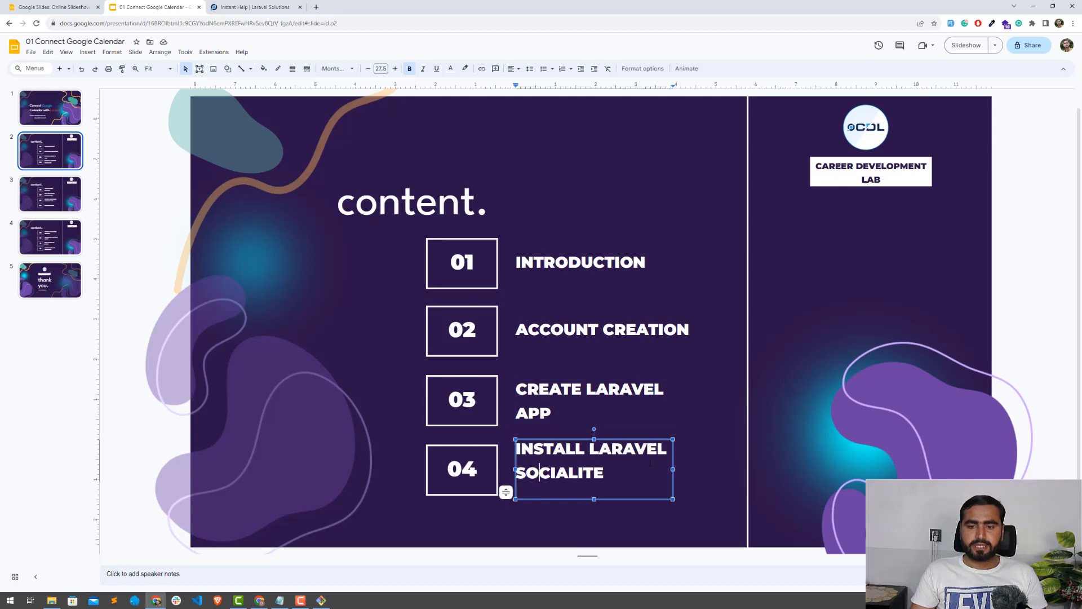
- Show the agenda slide and highlight the Install Laravel Socialite item
{"action": "left_click", "coordinate": [530, 506]}
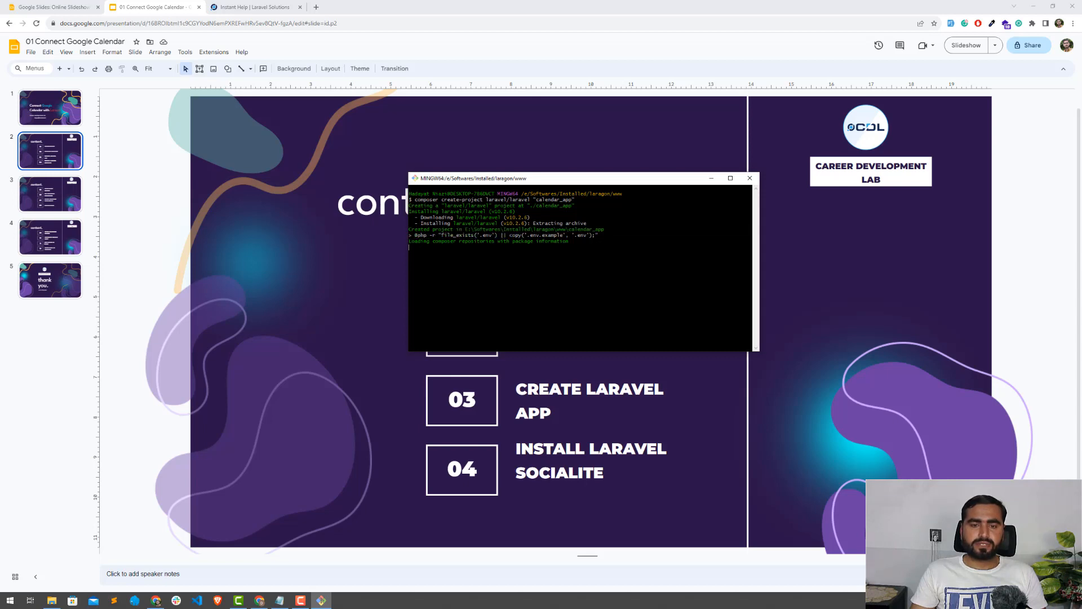
- Switch windows and launch Laragon's Start All services
{"action": "left_click", "coordinate": [254, 6]}
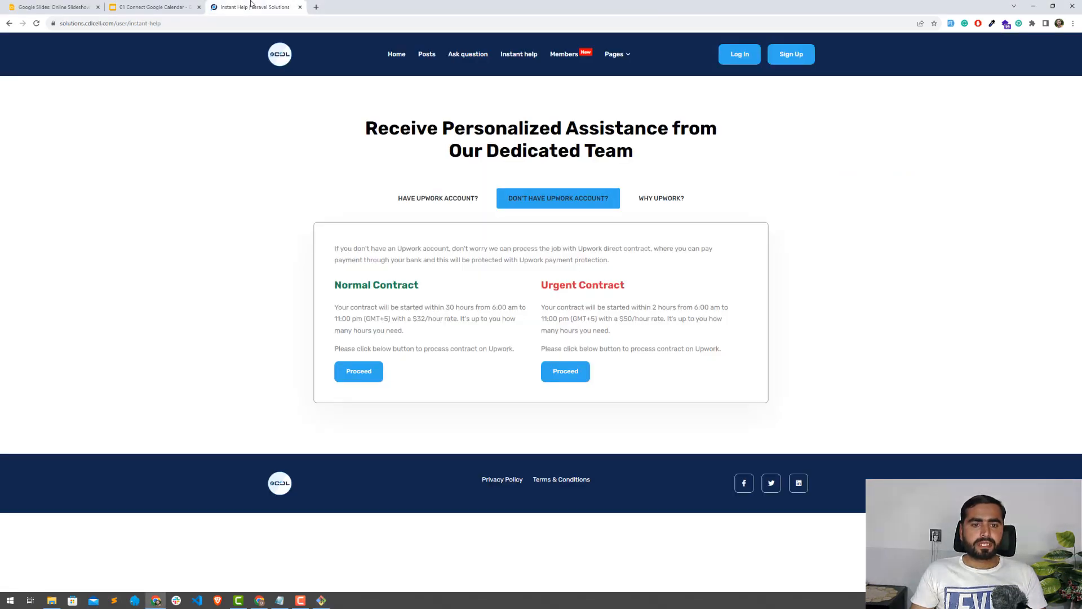
{"action": "mouse_move", "coordinate": [143, 589]}
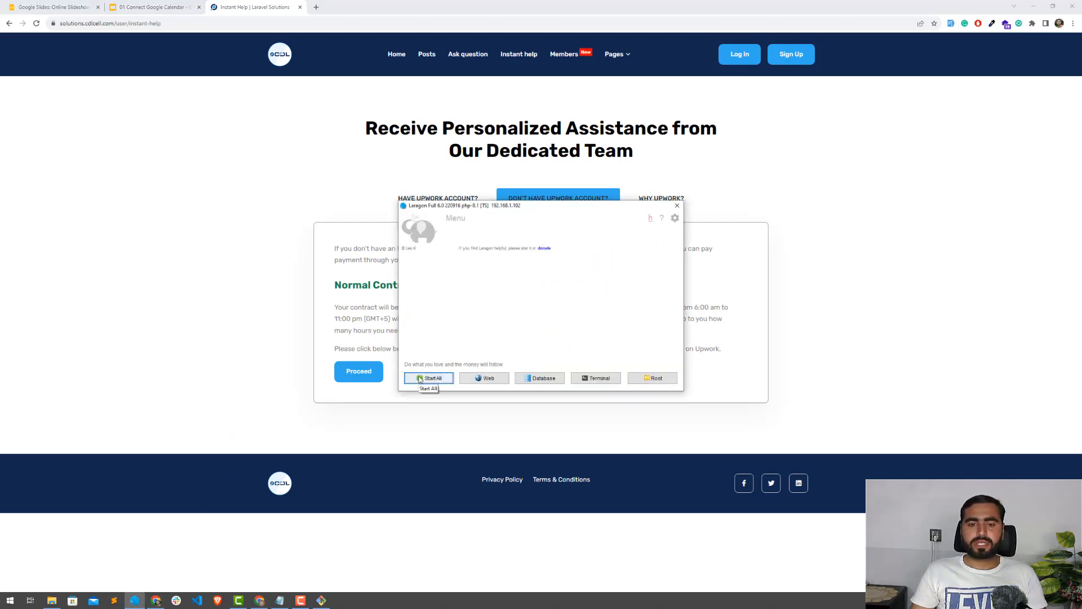
{"action": "left_click", "coordinate": [677, 205]}
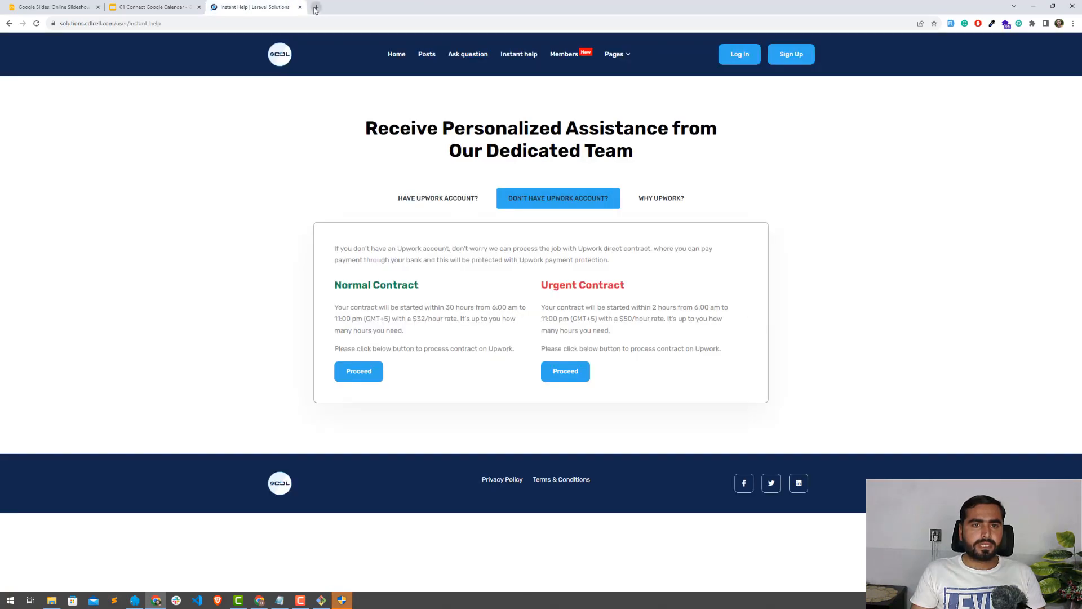
- Go to YouTube and scroll through the Laragon Development playlist
{"action": "type", "text": "youtube.com/@LaravelLover/playlists"}
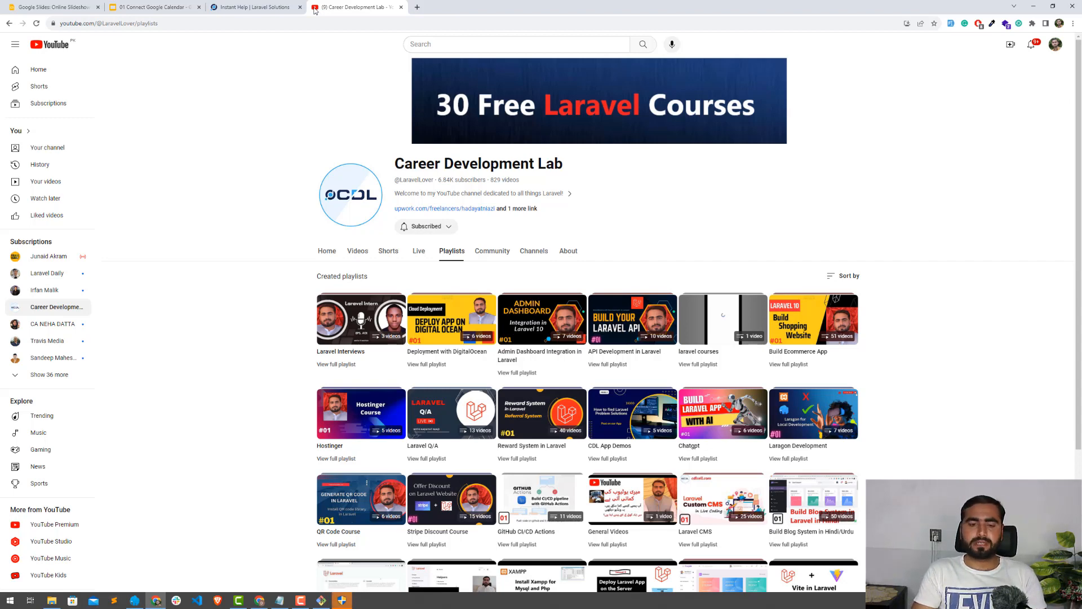
{"action": "mouse_move", "coordinate": [217, 302]}
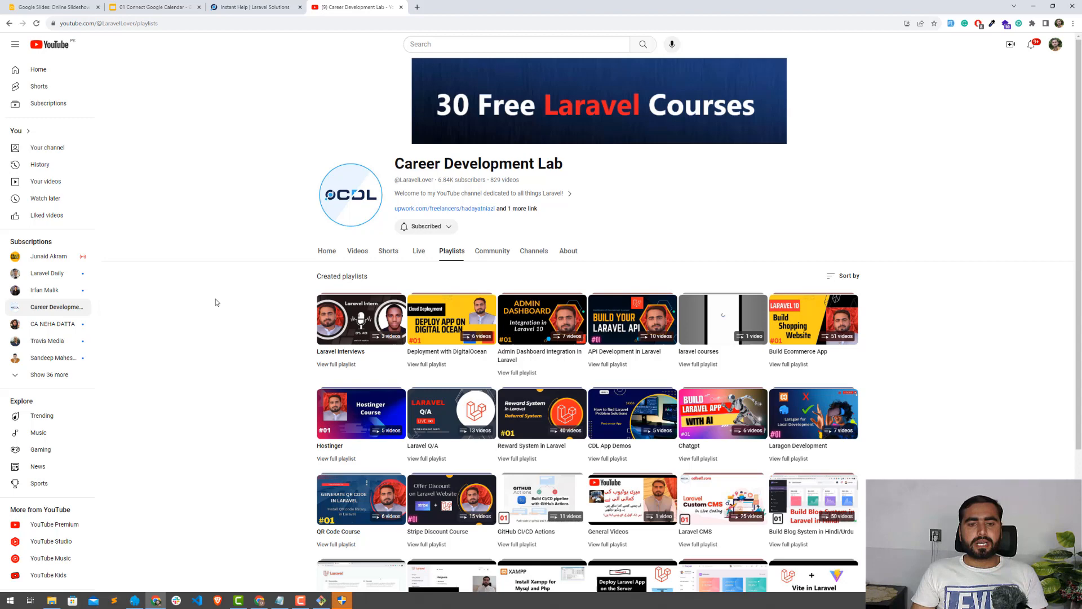
{"action": "scroll", "scroll_direction": "down", "scroll_amount": 3}
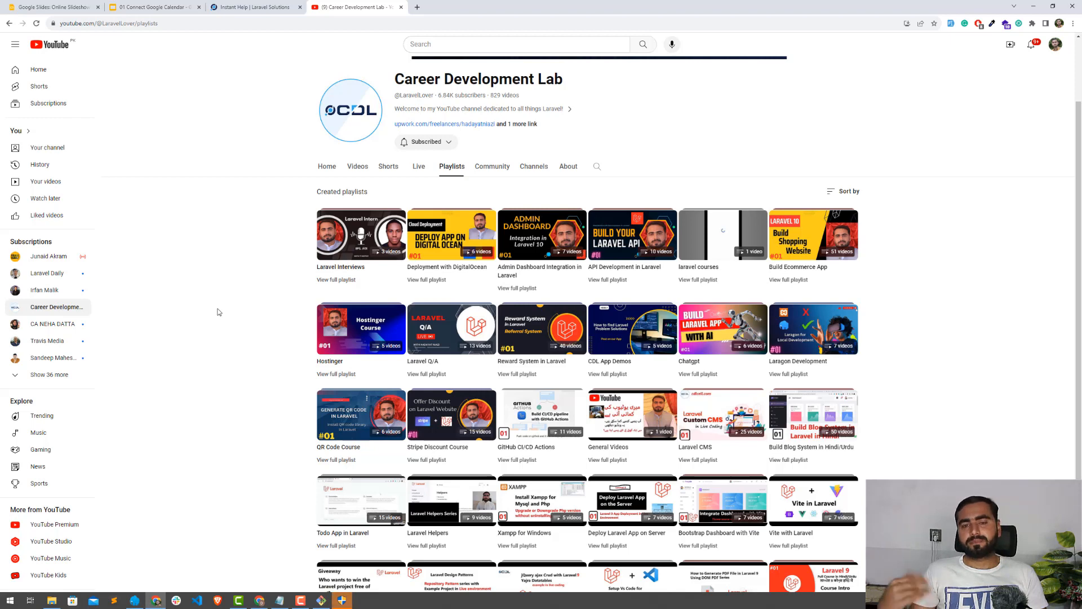
{"action": "scroll", "scroll_direction": "down", "scroll_amount": 3}
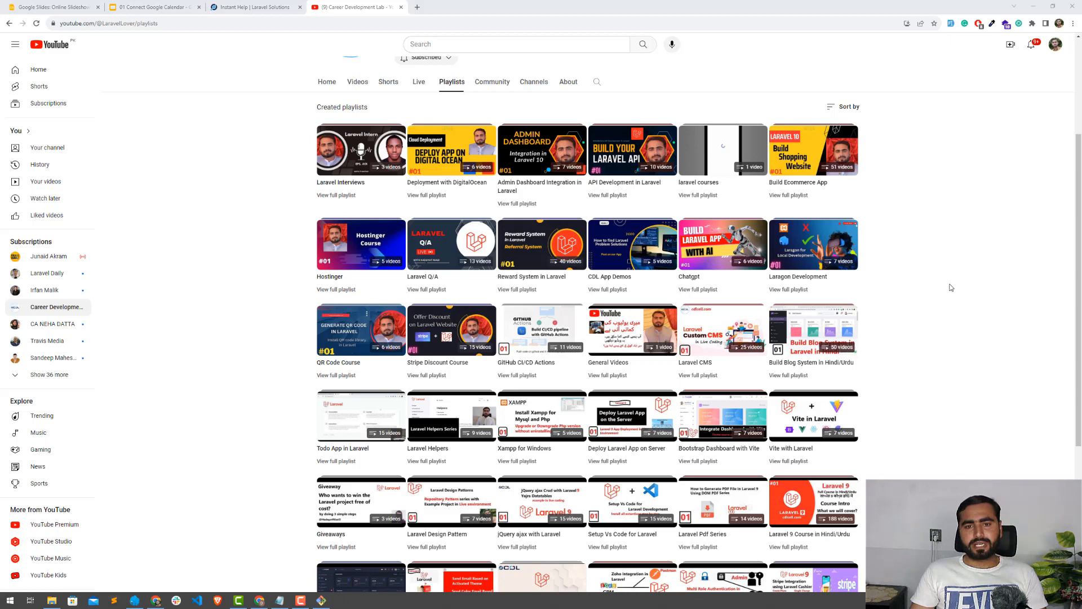
{"action": "mouse_move", "coordinate": [907, 329]}
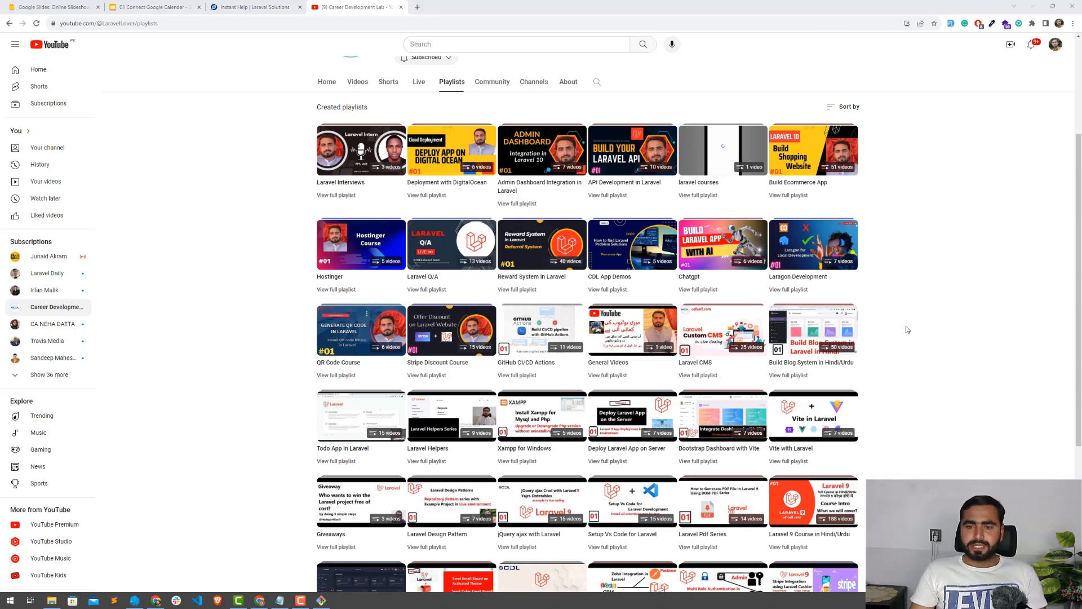
{"action": "scroll", "scroll_direction": "down", "scroll_amount": 3}
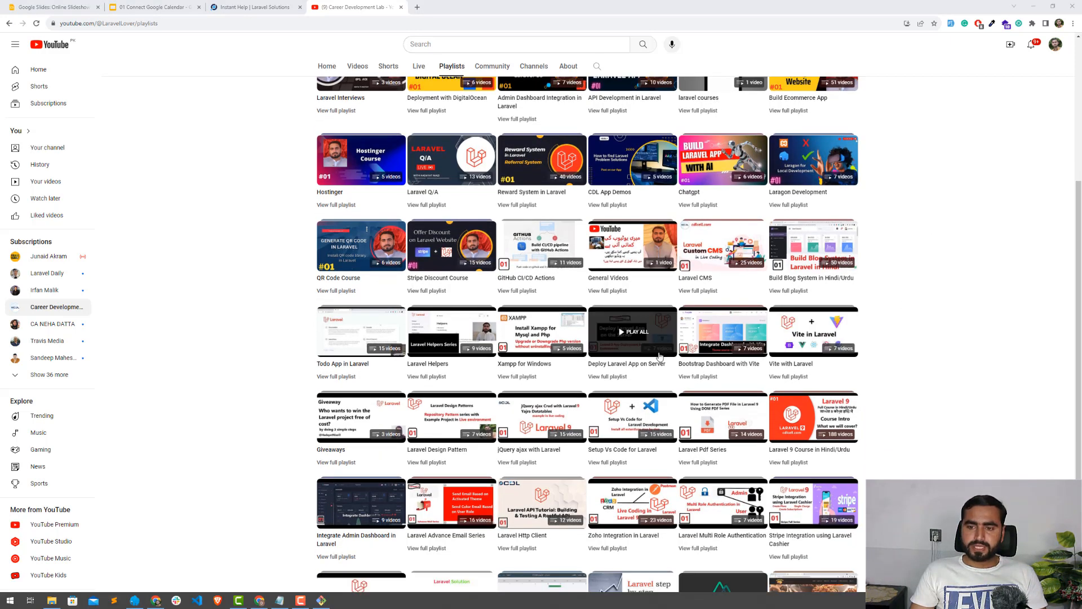
{"action": "scroll", "scroll_direction": "down", "scroll_amount": 3}
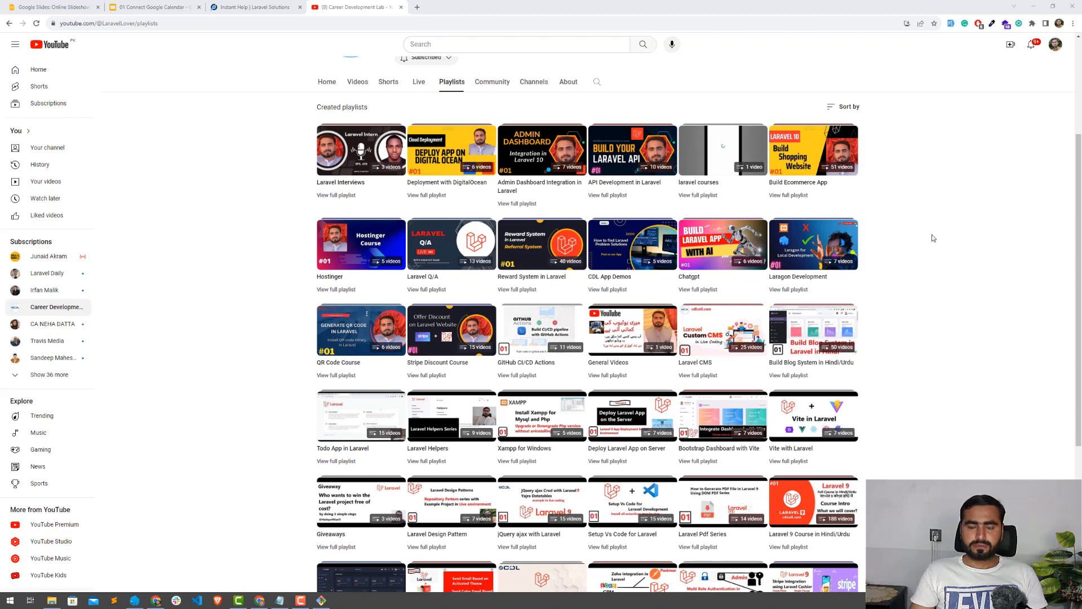
{"action": "scroll", "scroll_direction": "down", "scroll_amount": 3}
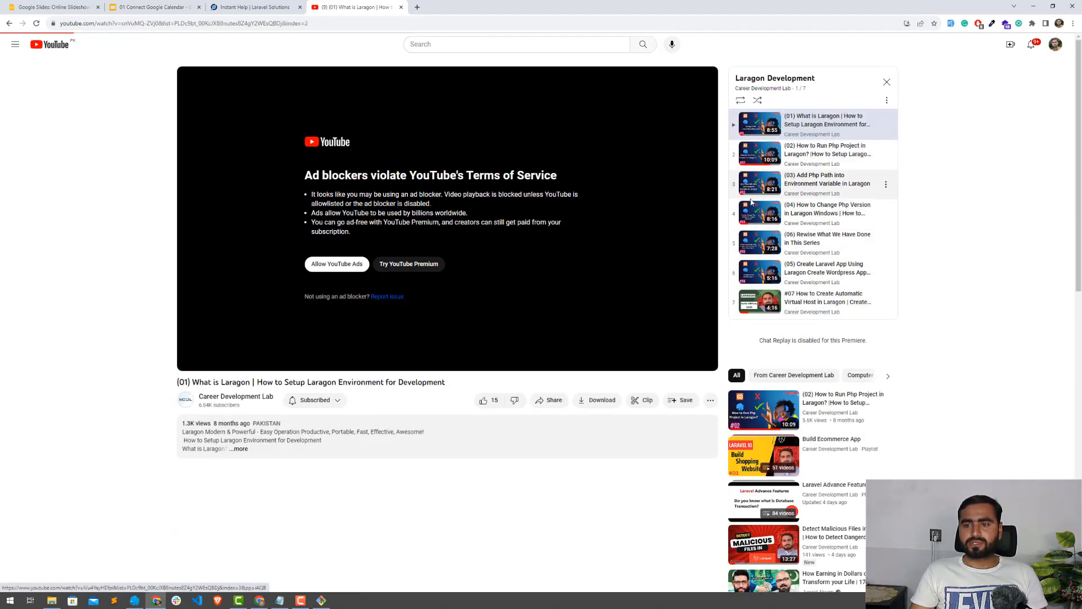
- Preview the playlist's second video, then browse the channel's full playlists collection
{"action": "left_click", "coordinate": [827, 154]}
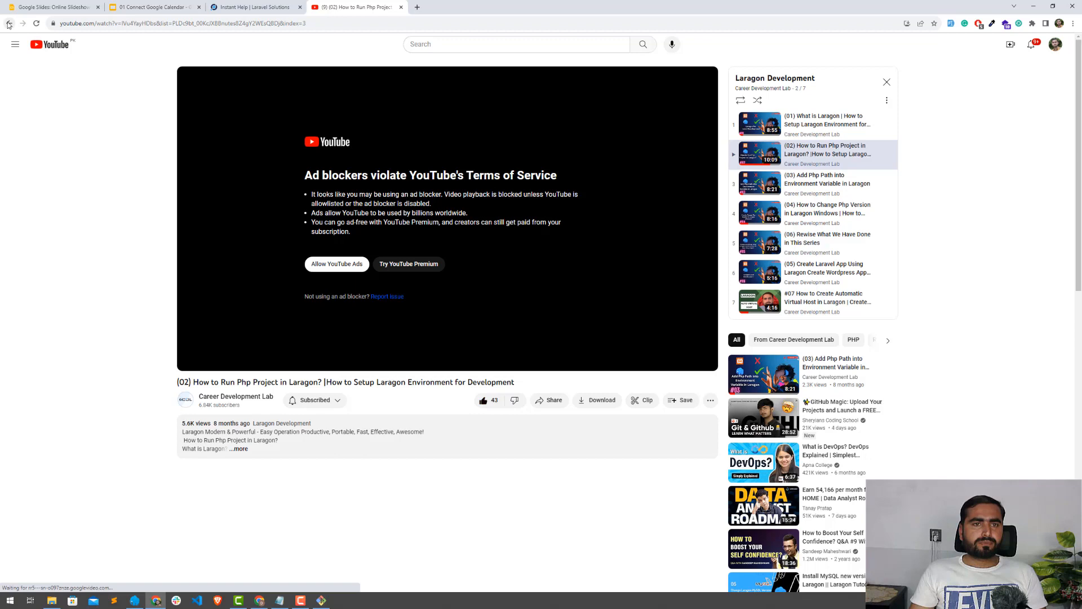
{"action": "left_click", "coordinate": [8, 27]}
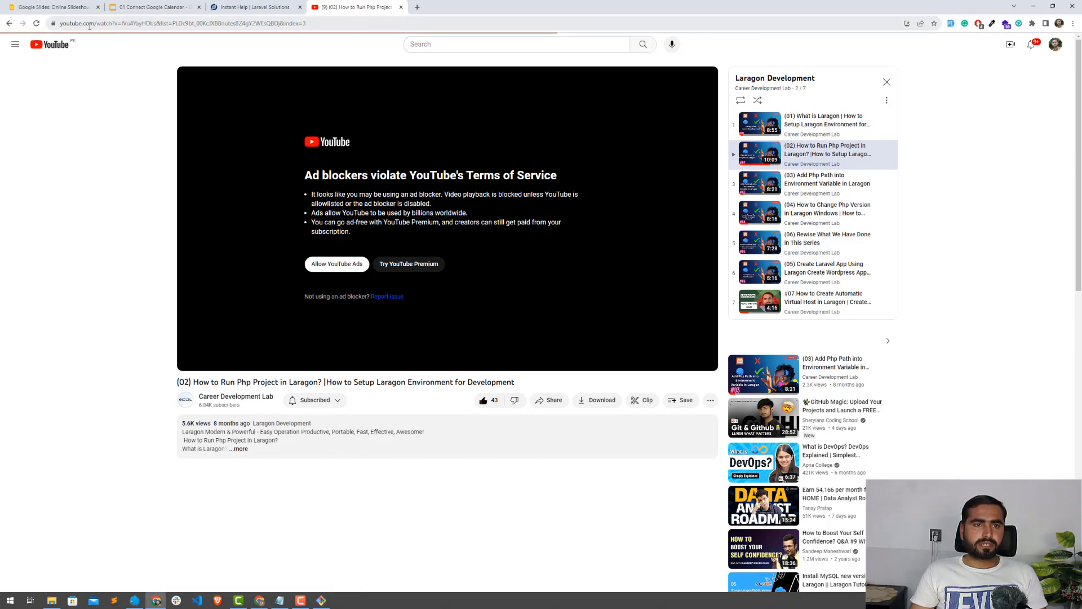
{"action": "left_click", "coordinate": [826, 183]}
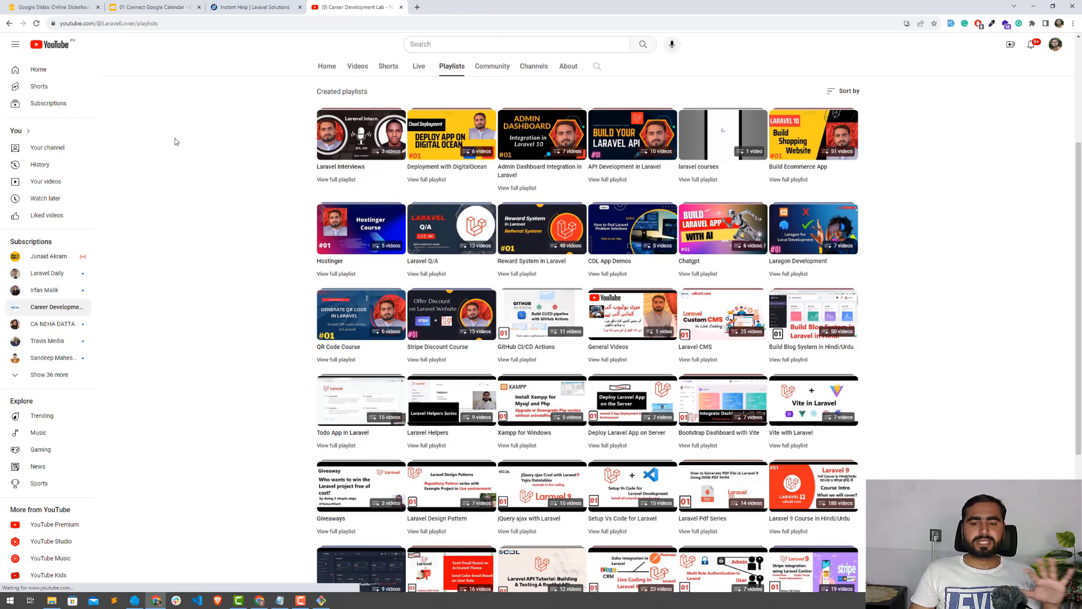
{"action": "scroll", "scroll_direction": "down", "scroll_amount": 3}
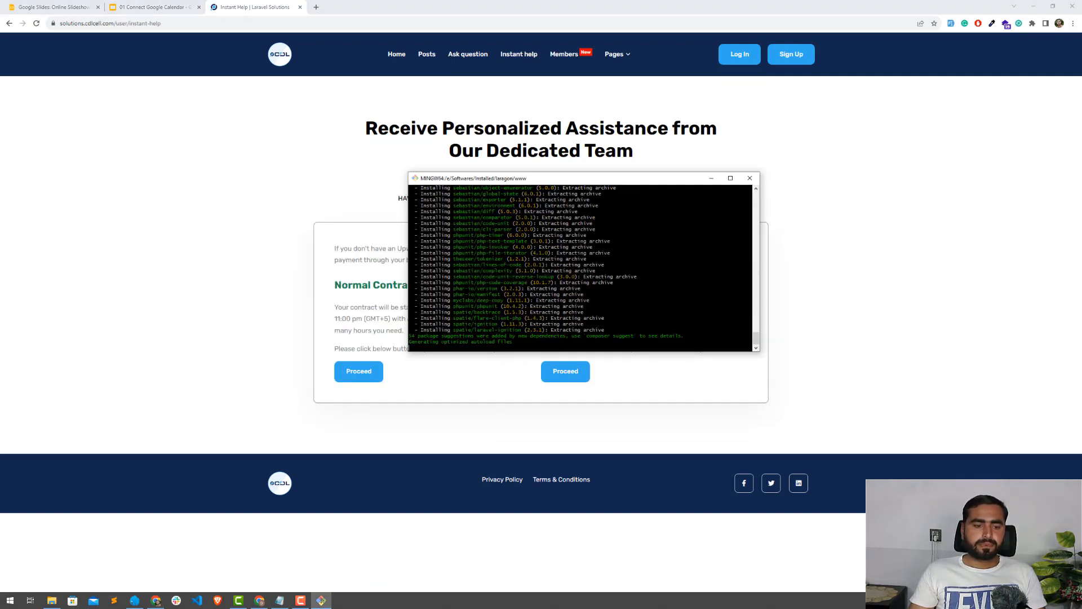
{"action": "mouse_move", "coordinate": [356, 547]}
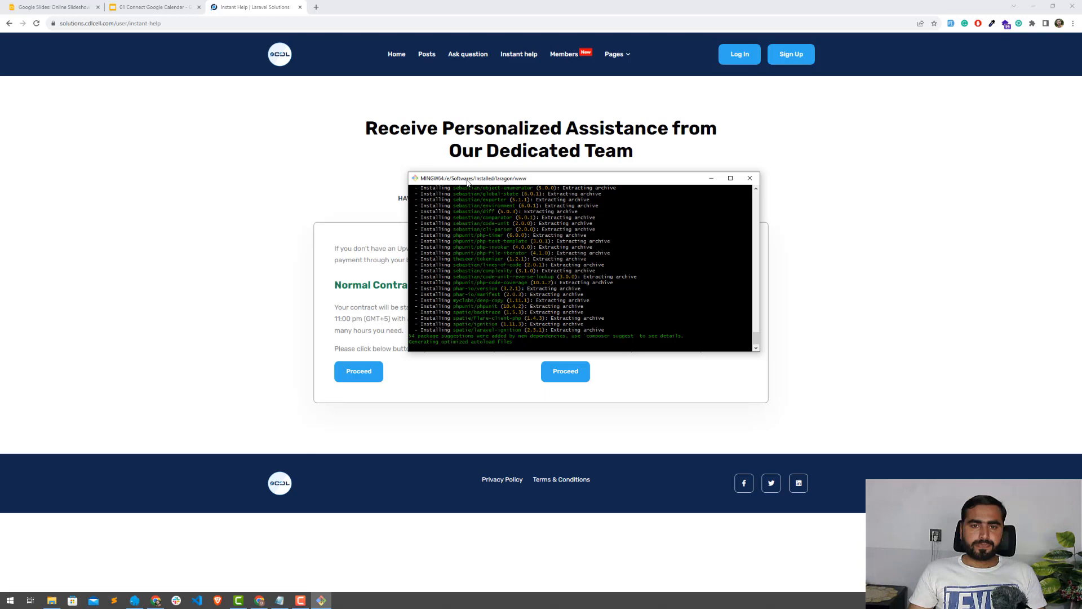
- Move the Git Bash window aside while composer generates autoload files
{"action": "left_click_drag", "start_coordinate": [467, 178], "coordinate": [593, 200]}
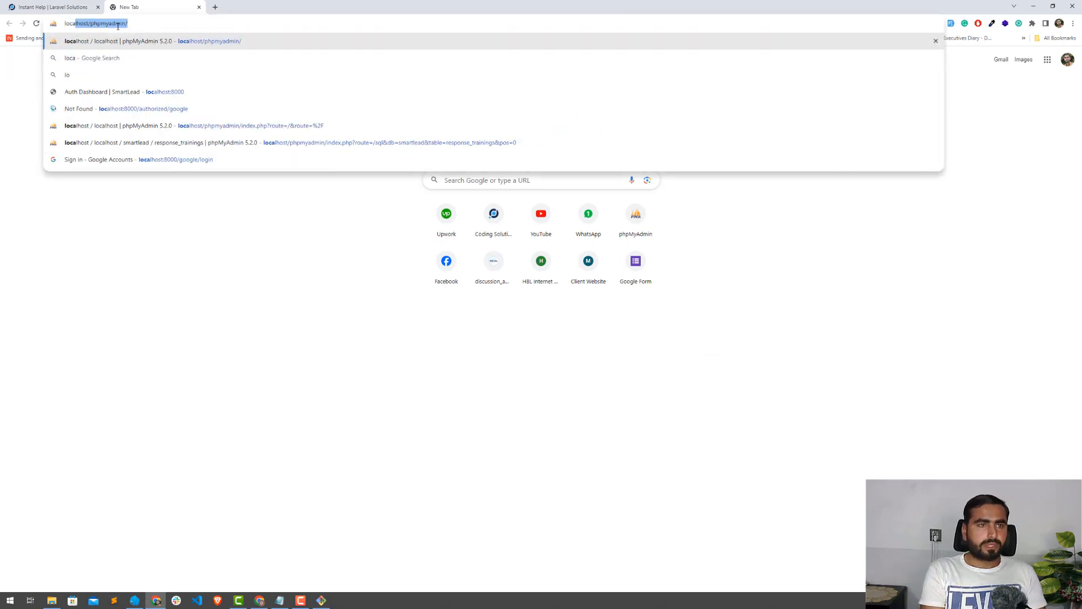
- Log in to localhost/phpmyadmin as root and create the calendar_app database
{"action": "key", "text": "Enter"}
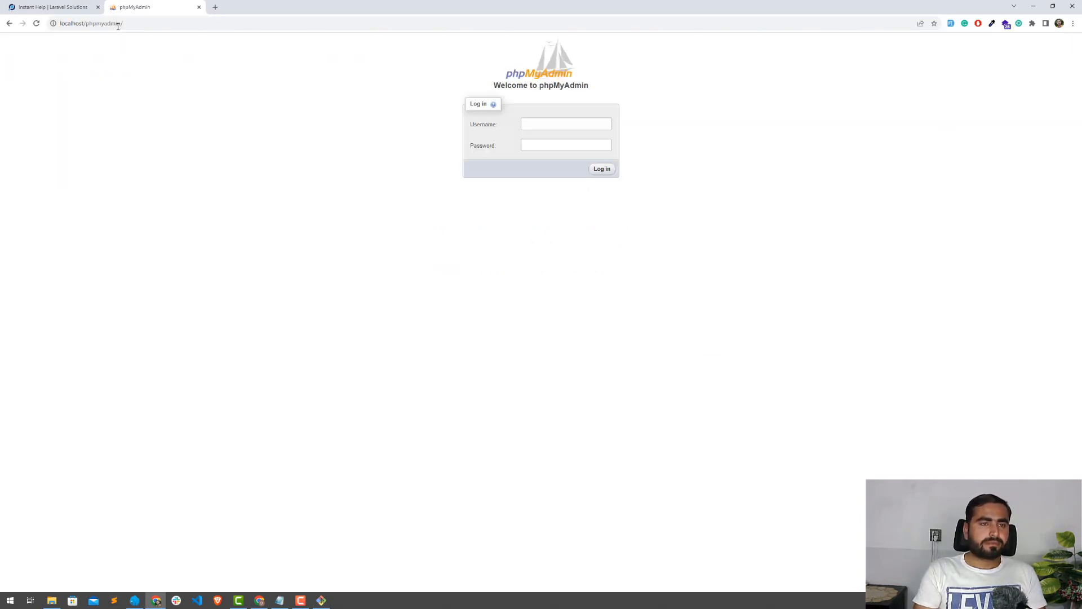
{"action": "type", "text": "root"}
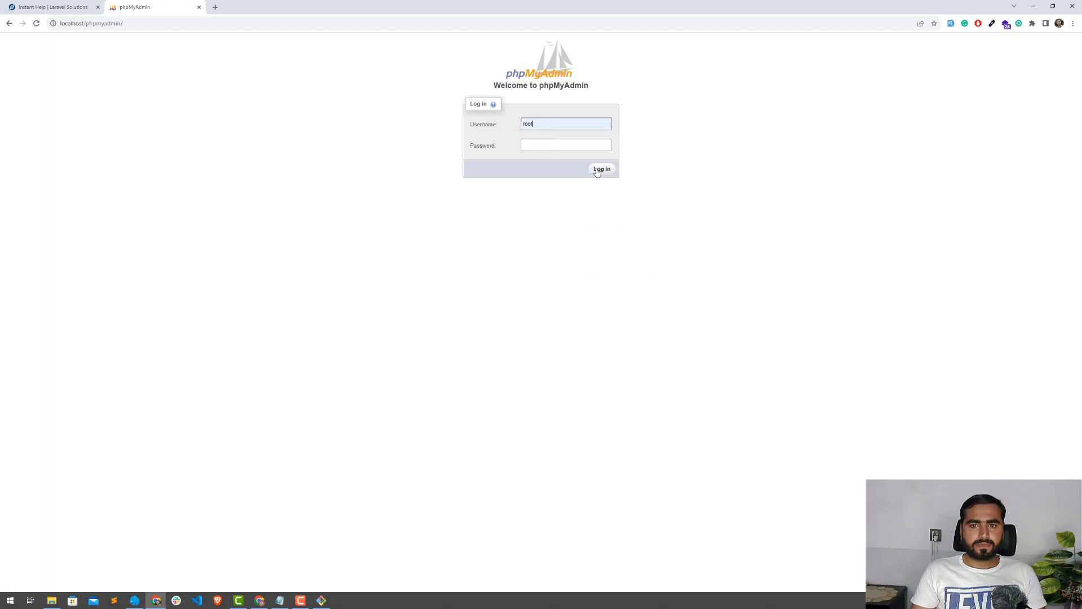
{"action": "left_click", "coordinate": [602, 169]}
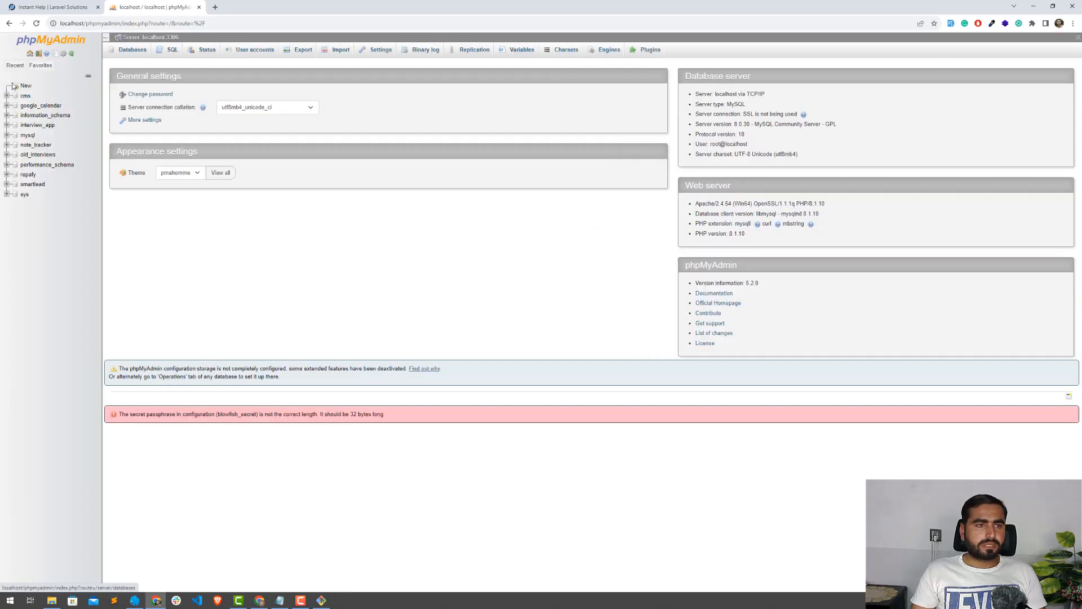
{"action": "left_click", "coordinate": [134, 49]}
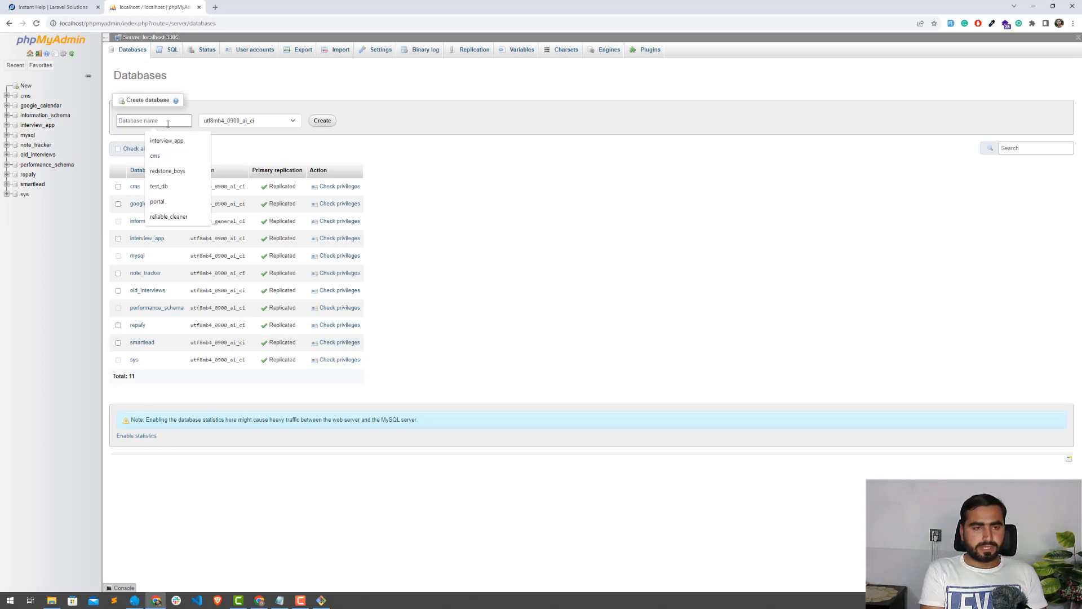
{"action": "type", "text": "calendar_app"}
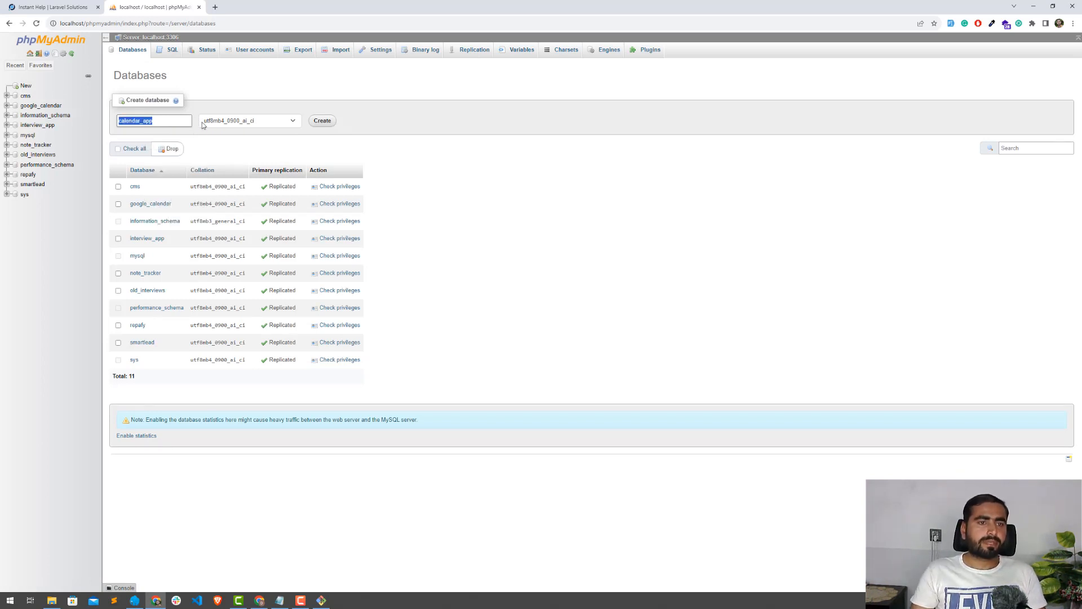
{"action": "left_click", "coordinate": [322, 120]}
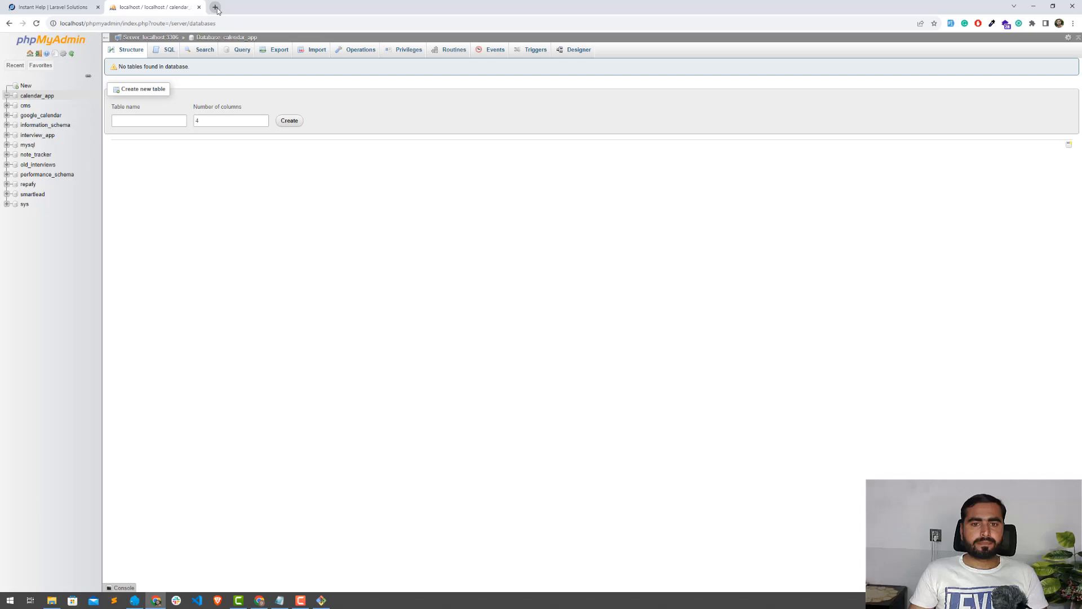
- Run cd calendar_app and code . in Git Bash to open the project
{"action": "left_click", "coordinate": [321, 599]}
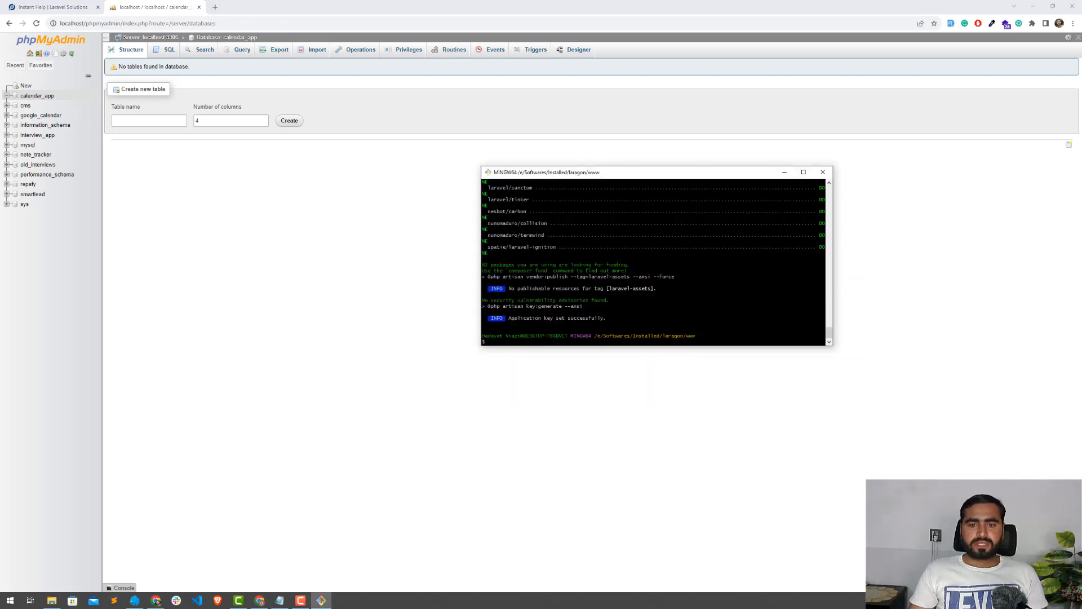
{"action": "type", "text": "cd"}
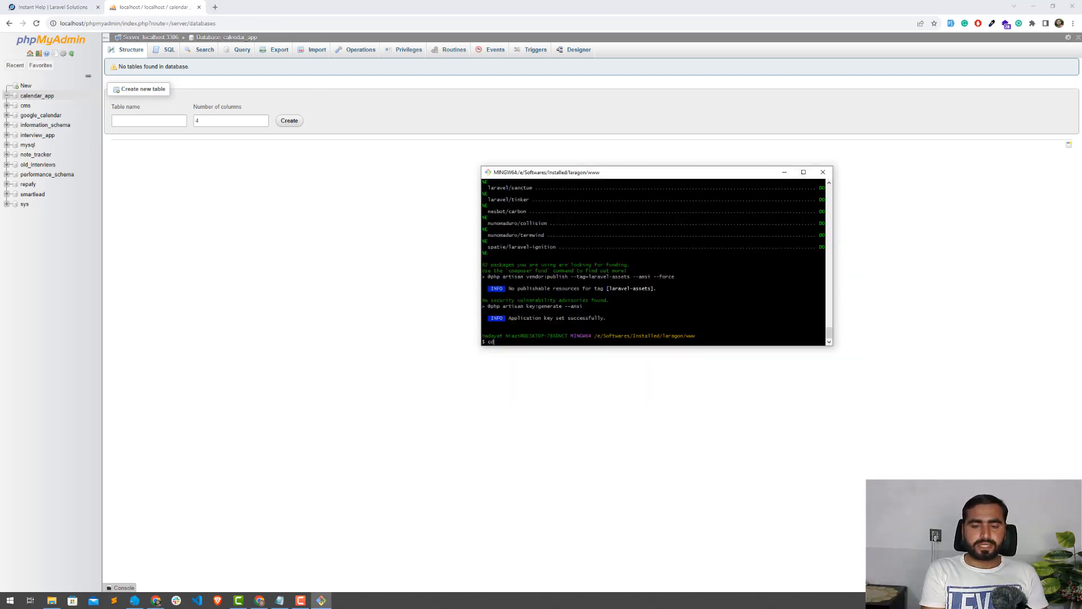
{"action": "type", "text": "calendar_app"}
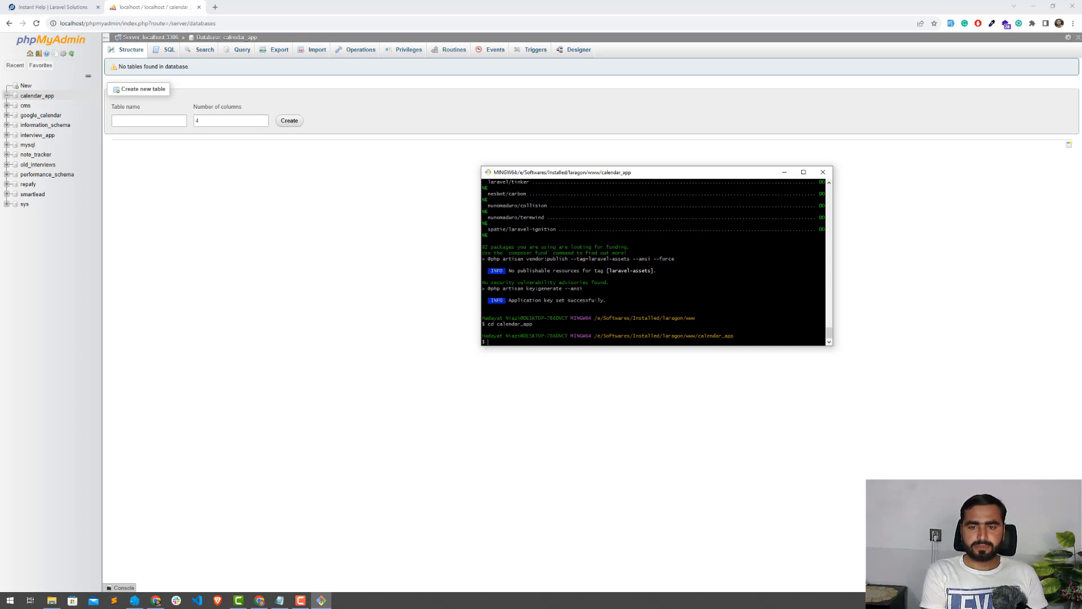
{"action": "type", "text": "code"}
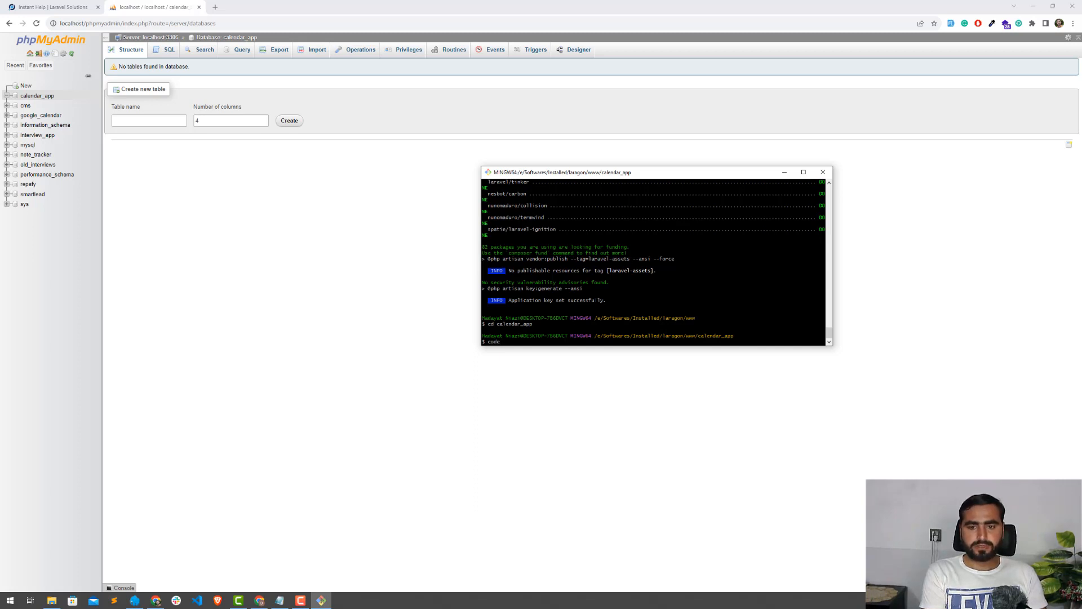
{"action": "type", "text": "."}
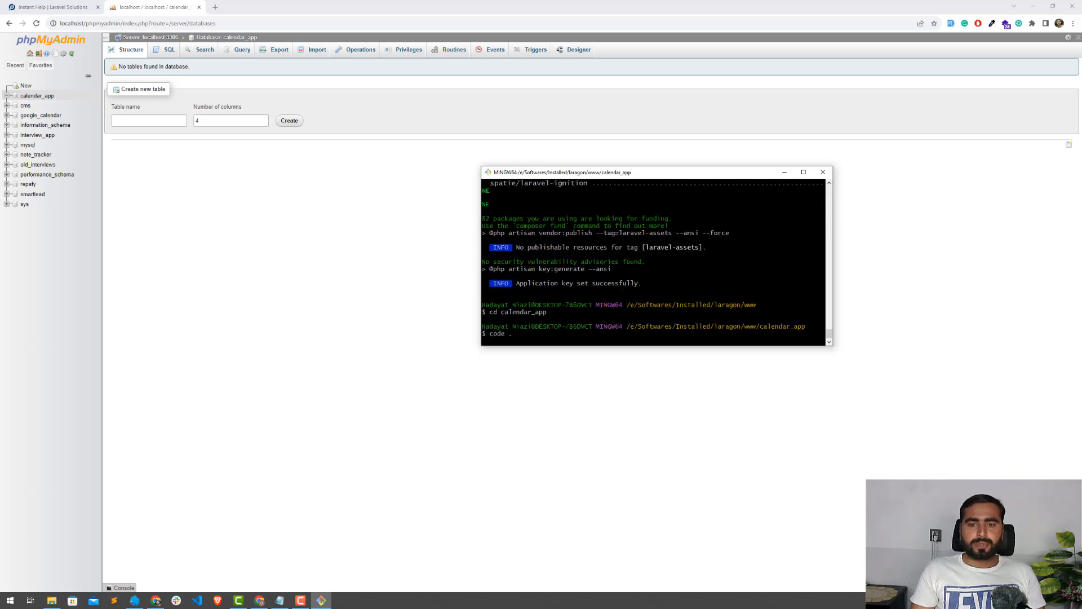
{"action": "key", "text": "alt+tab"}
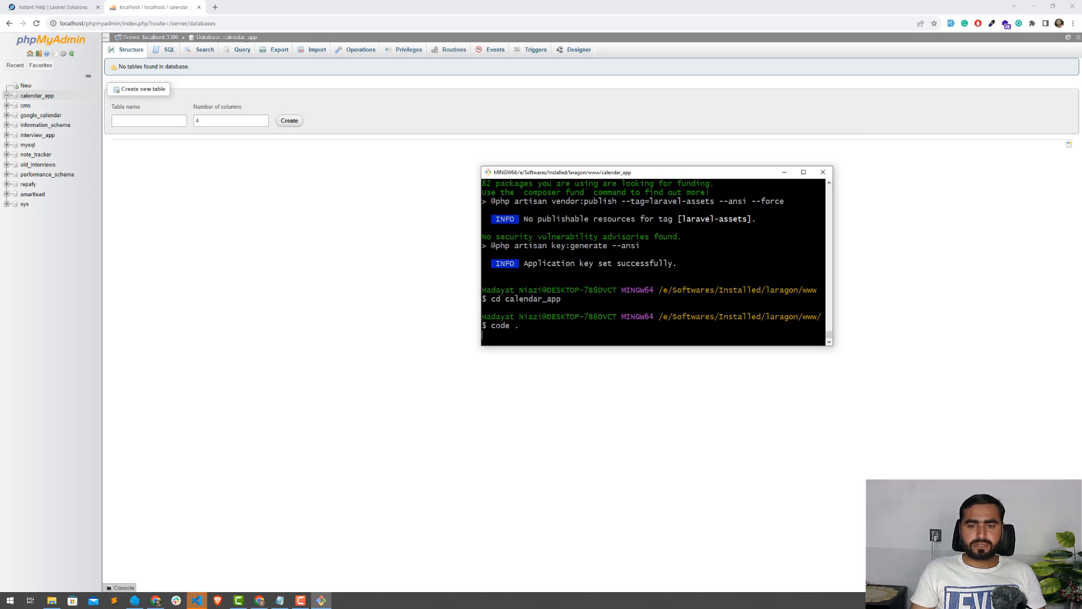
{"action": "key", "text": "alt+tab"}
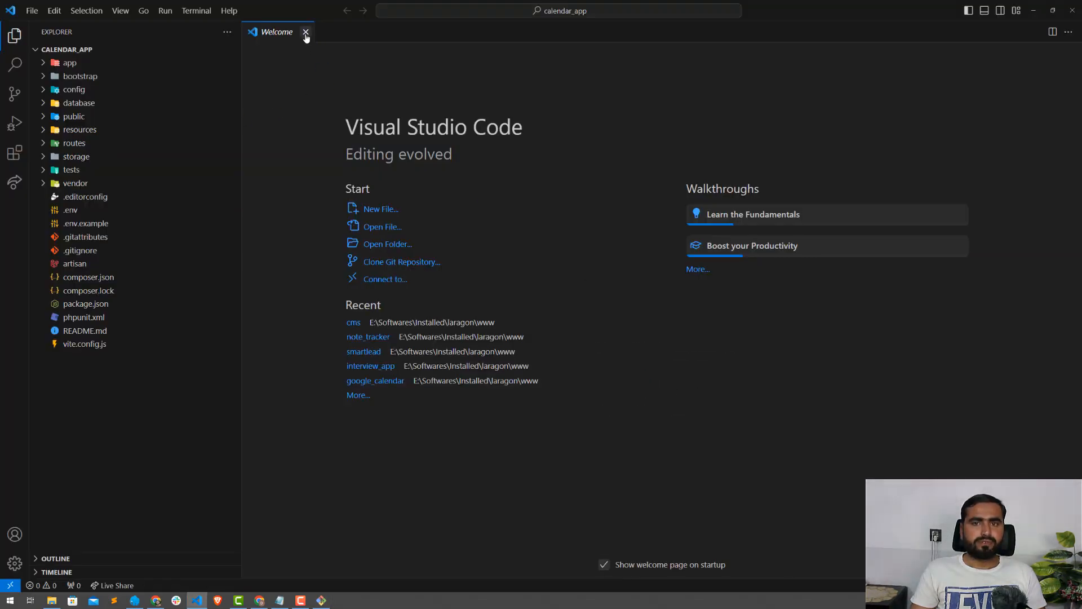
- Change DB_DATABASE in .env from laravel to calendar_app, save and close it
{"action": "left_click", "coordinate": [302, 32]}
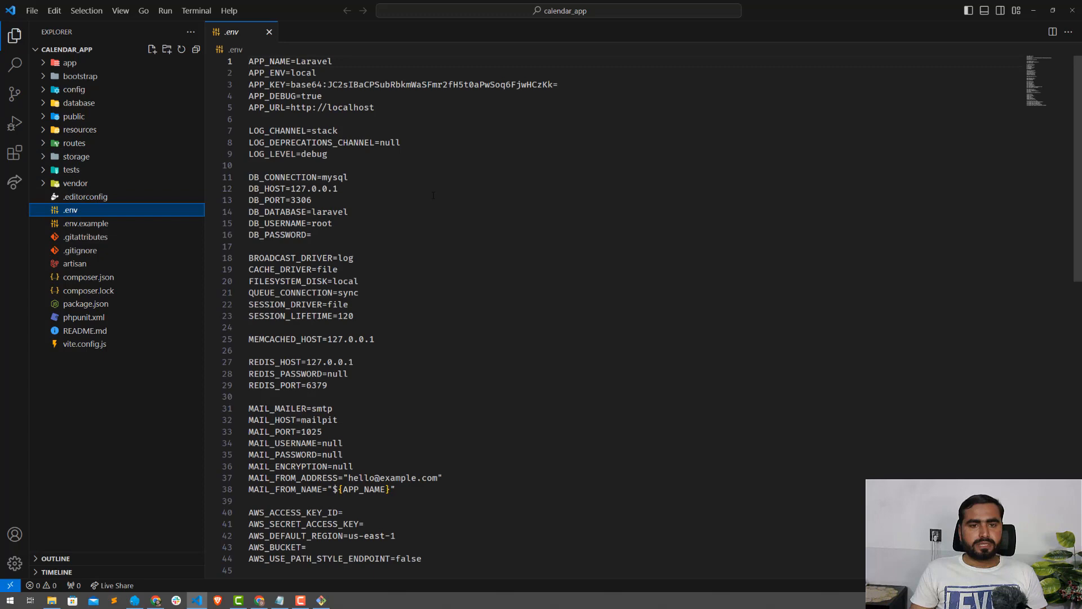
{"action": "type", "text": "code ."}
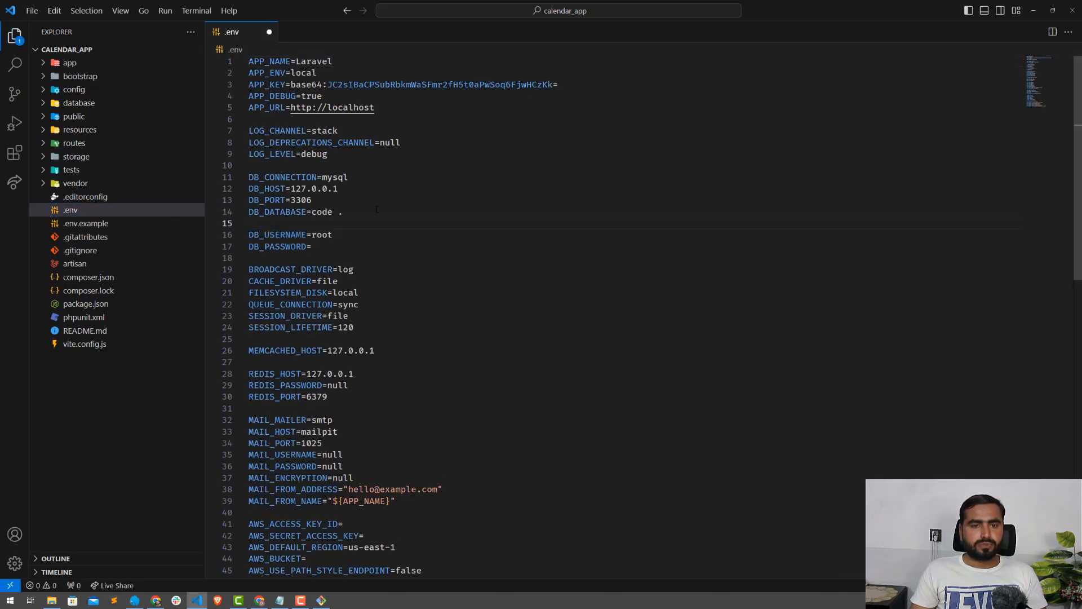
{"action": "key", "text": "alt+tab"}
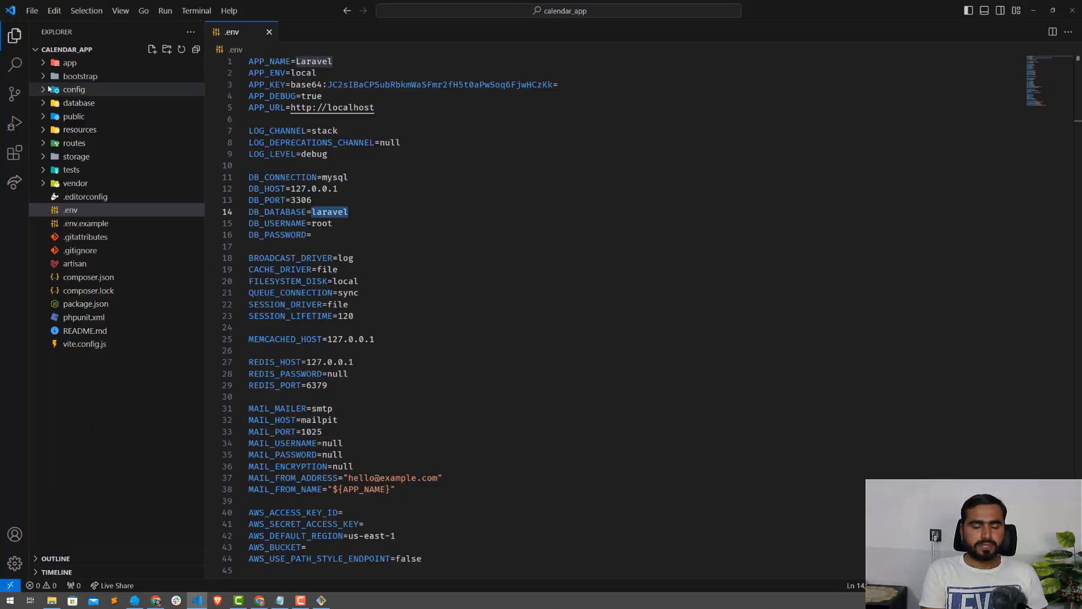
{"action": "type", "text": "calendar_app"}
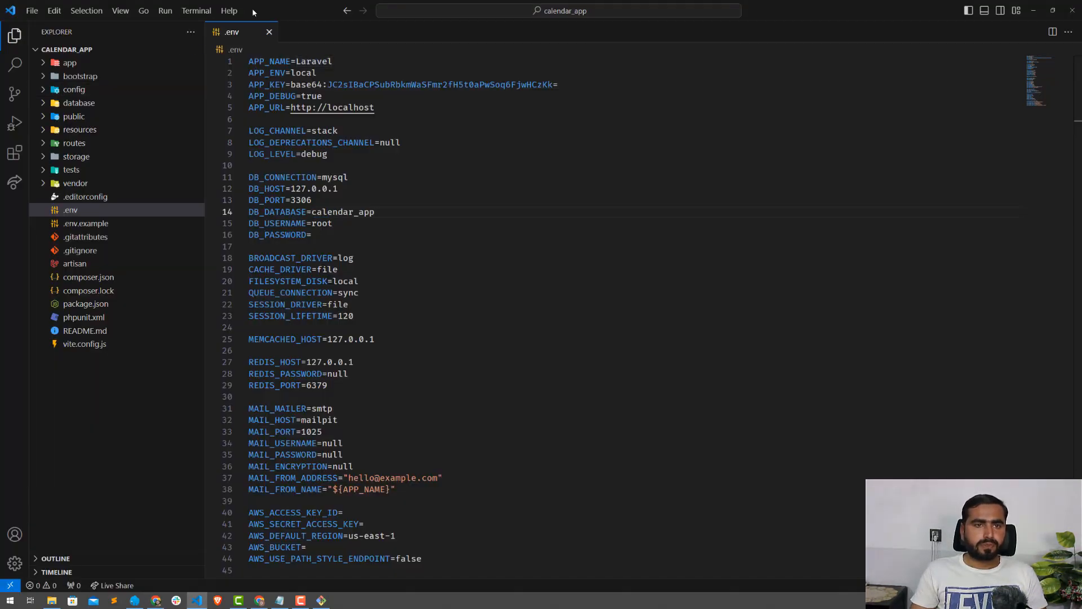
{"action": "left_click", "coordinate": [269, 32]}
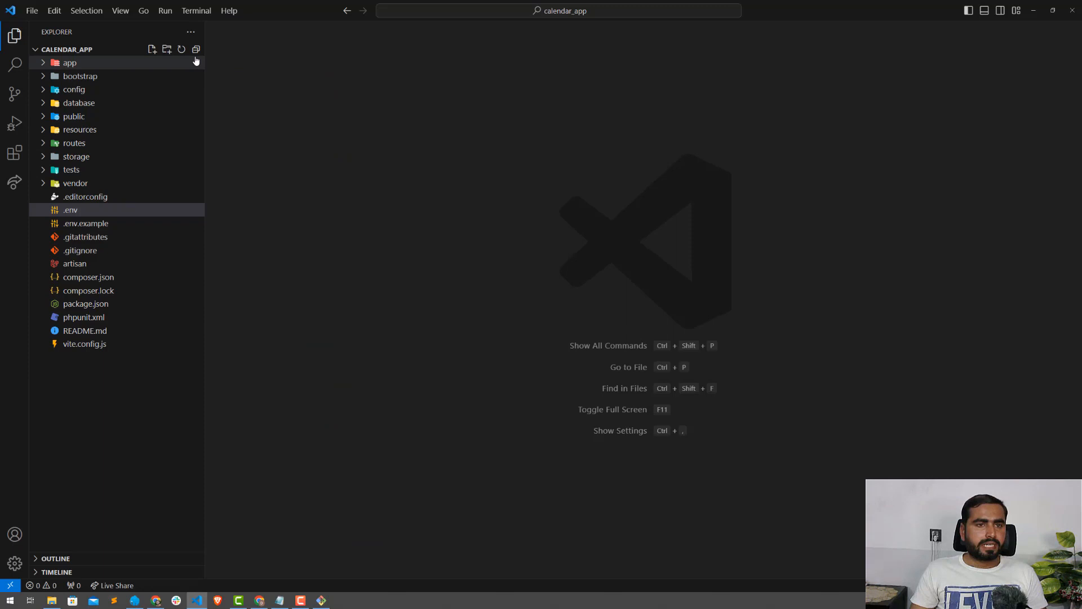
{"action": "key", "text": "Ctrl+`"}
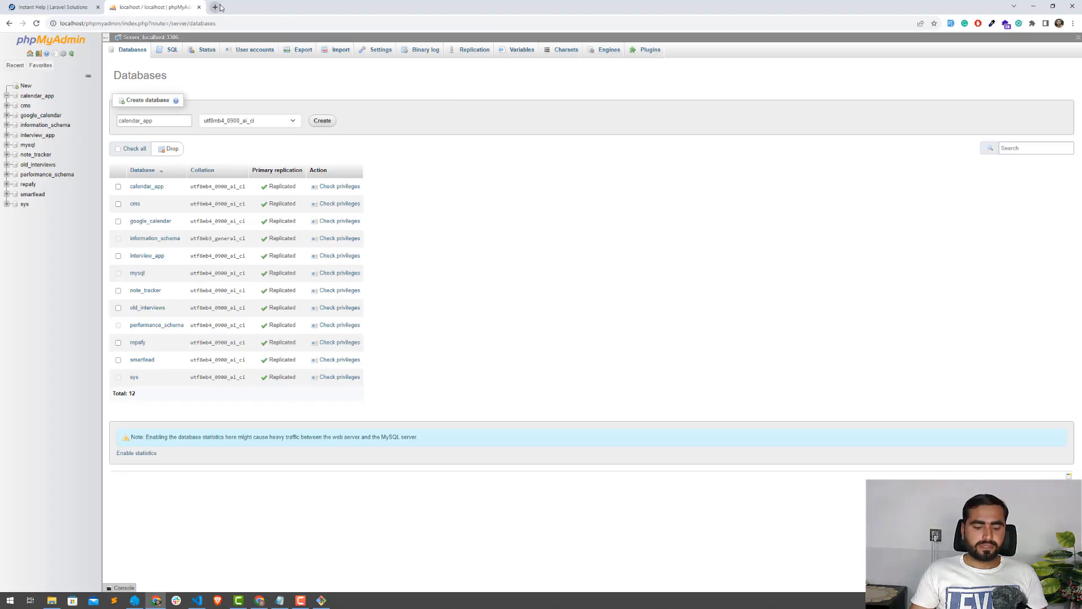
- Copy the composer require laravel/socialite command from the Laravel Socialite docs page
{"action": "left_click", "coordinate": [217, 8]}
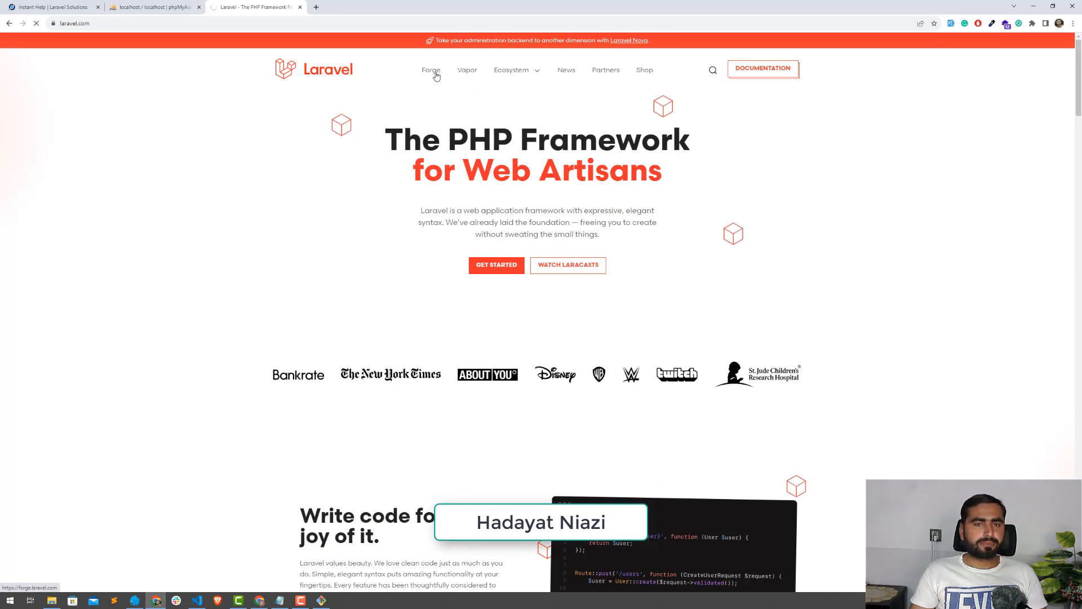
{"action": "left_click", "coordinate": [762, 68]}
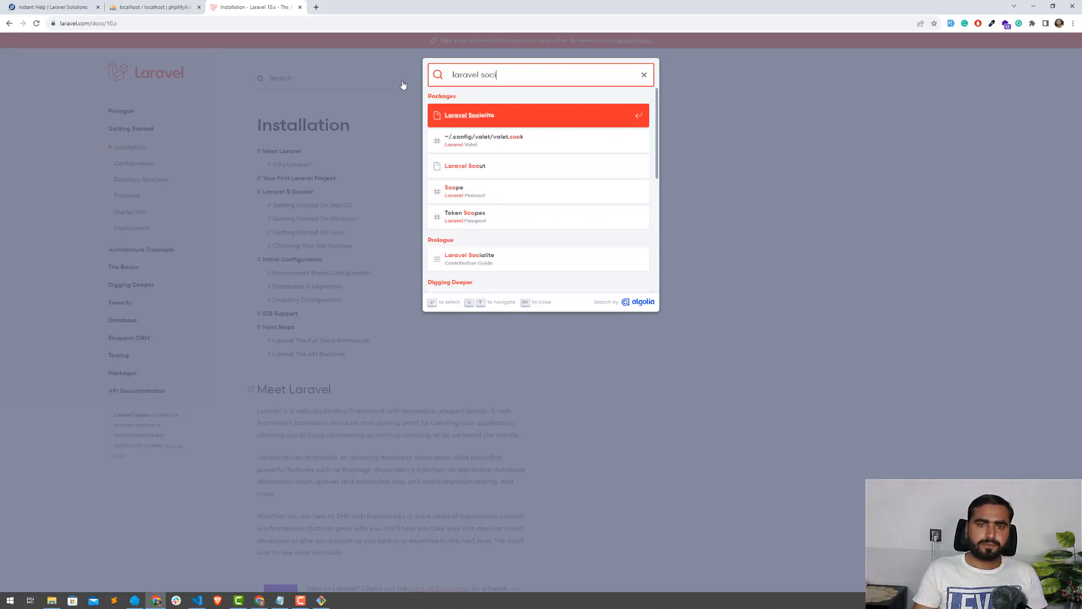
{"action": "left_click", "coordinate": [470, 115]}
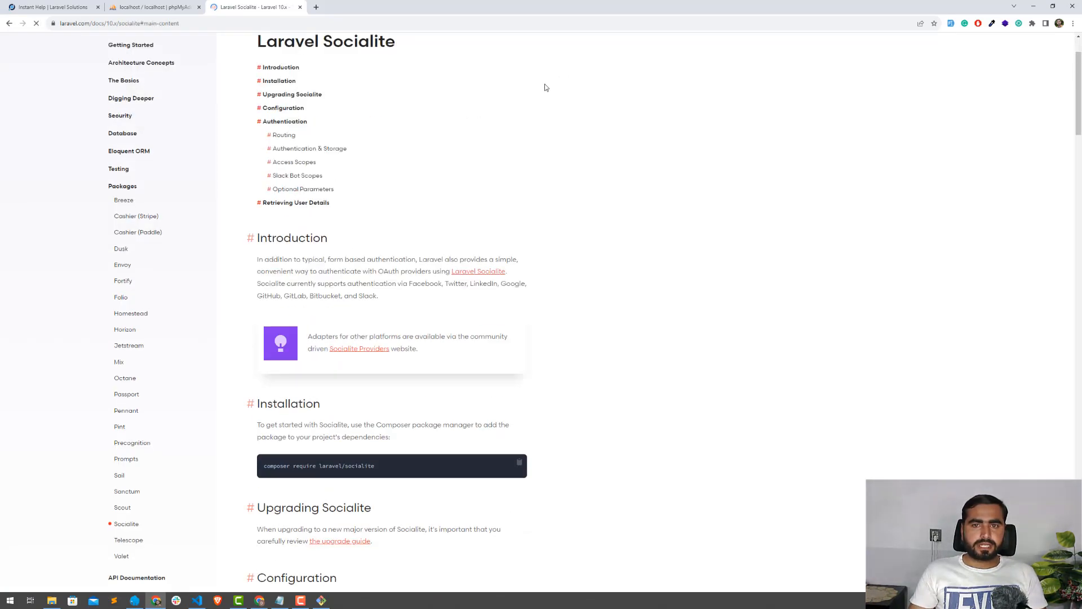
{"action": "left_click", "coordinate": [119, 24]}
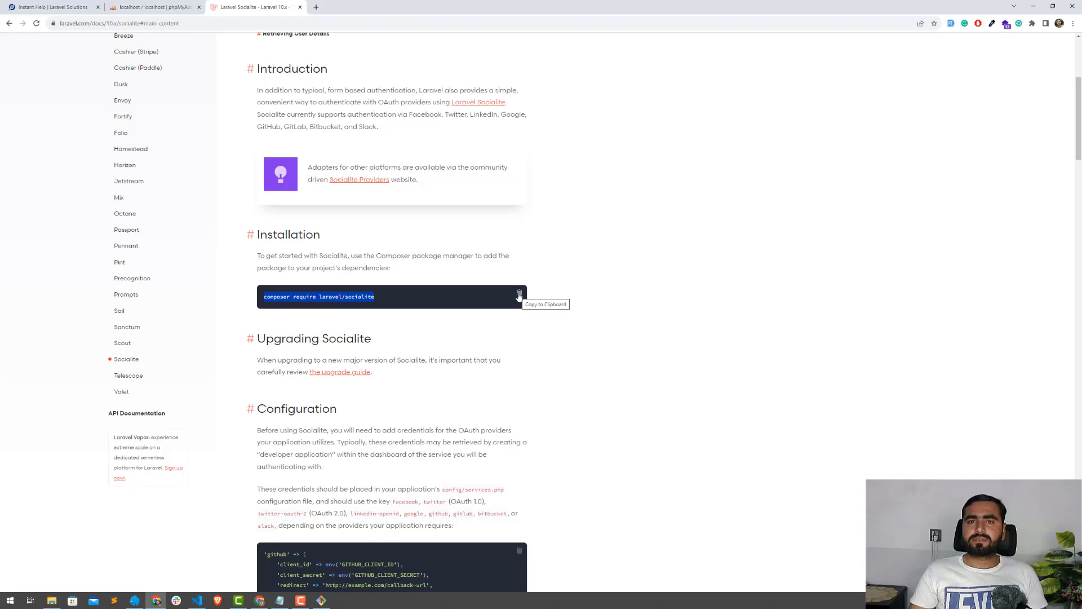
{"action": "mouse_move", "coordinate": [576, 268]}
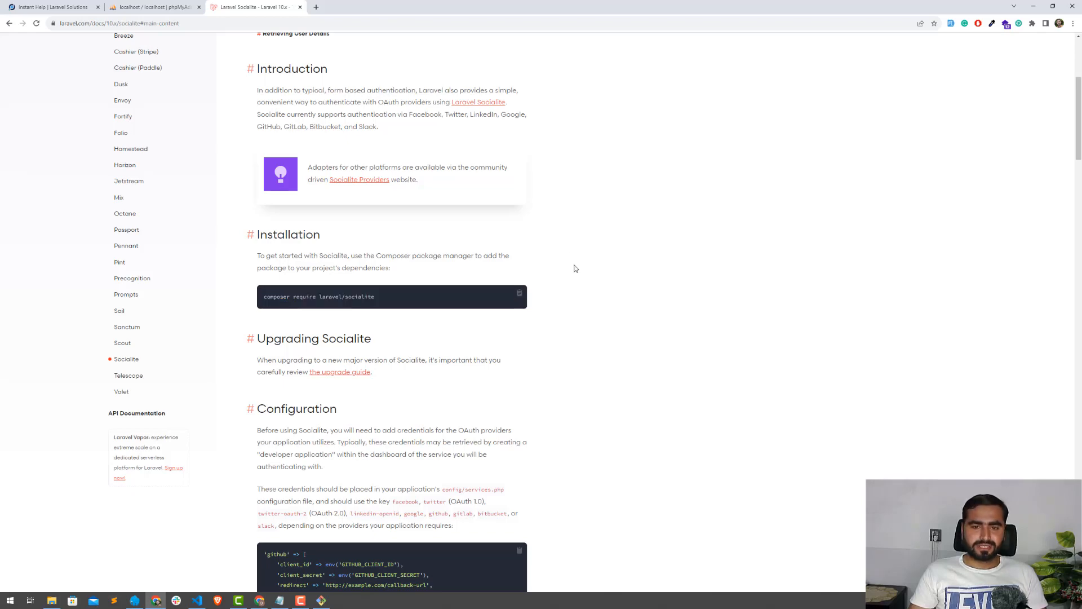
{"action": "key", "text": "alt+tab"}
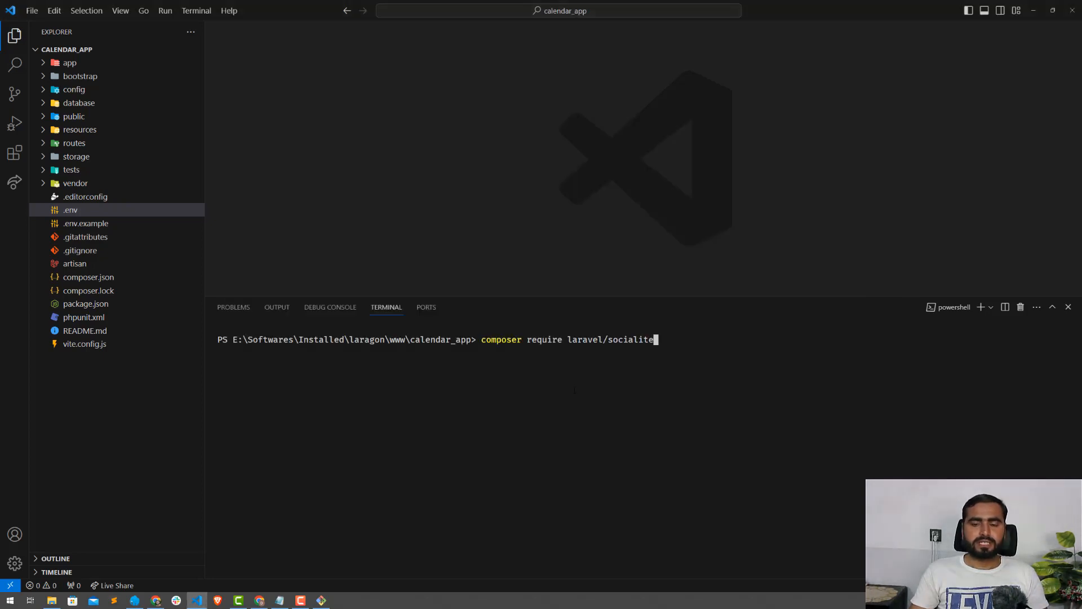
- Run composer require laravel/socialite in the terminal, installing Socialite v5.9.1
{"action": "key", "text": "Enter"}
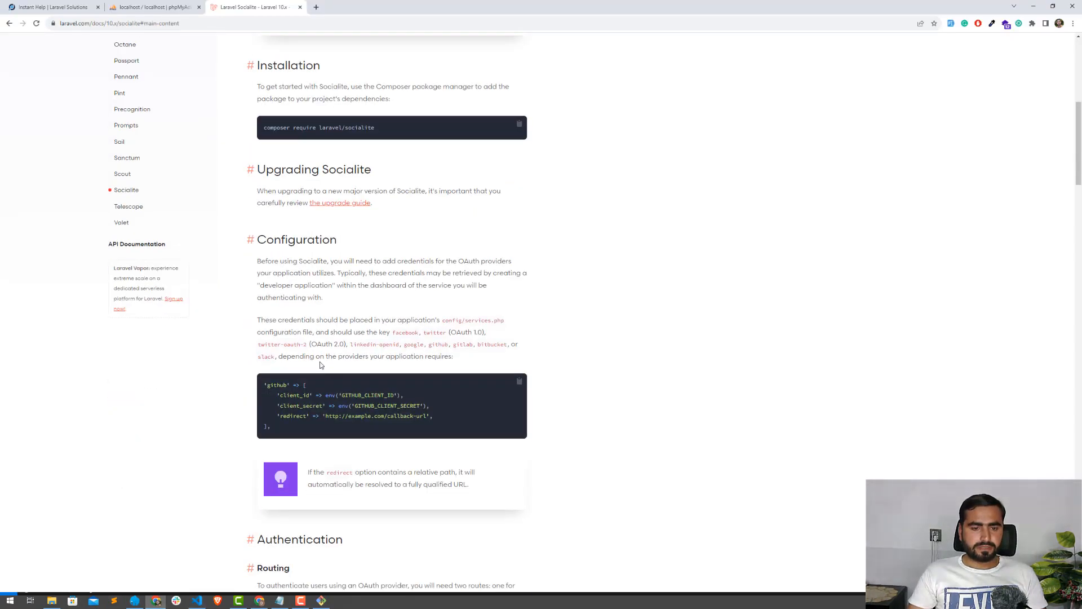
{"action": "scroll", "scroll_direction": "down", "scroll_amount": 3}
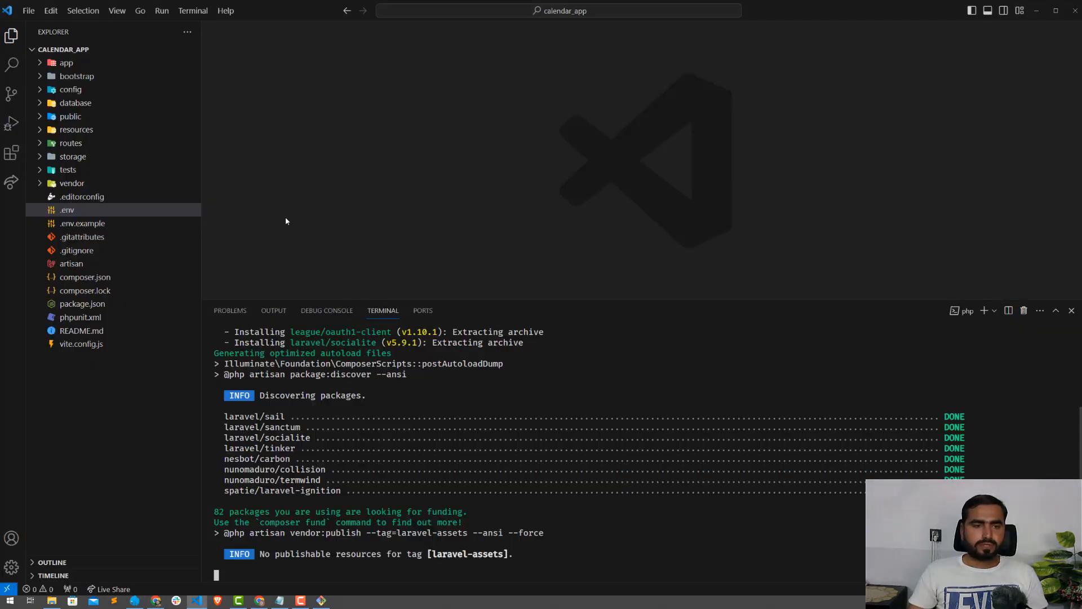
- Open config/services.php and add a copy of the github service block renamed google
{"action": "left_click", "coordinate": [71, 89]}
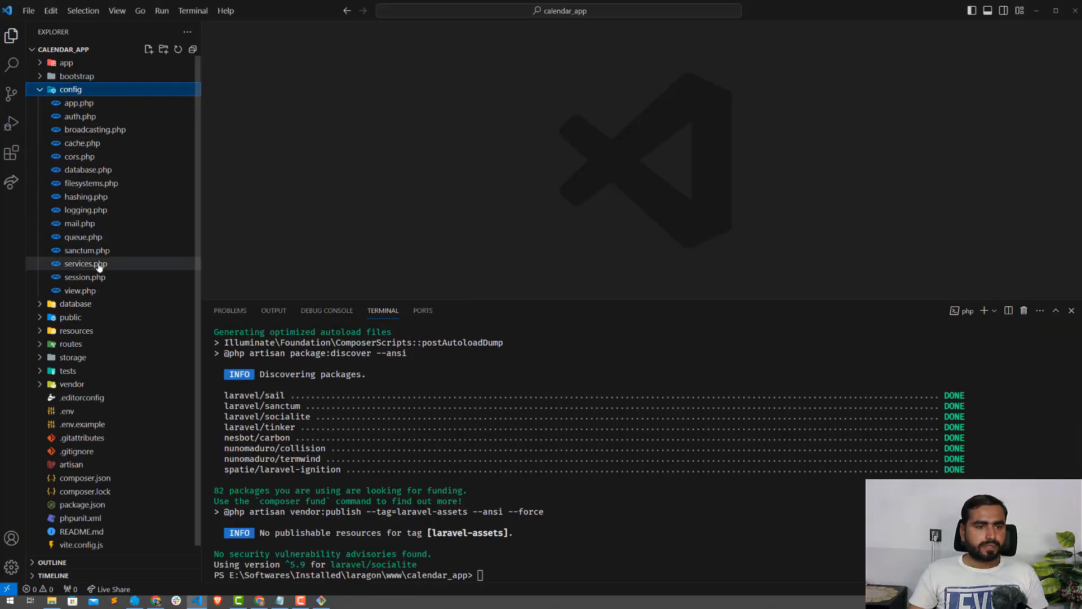
{"action": "double_click", "coordinate": [86, 263]}
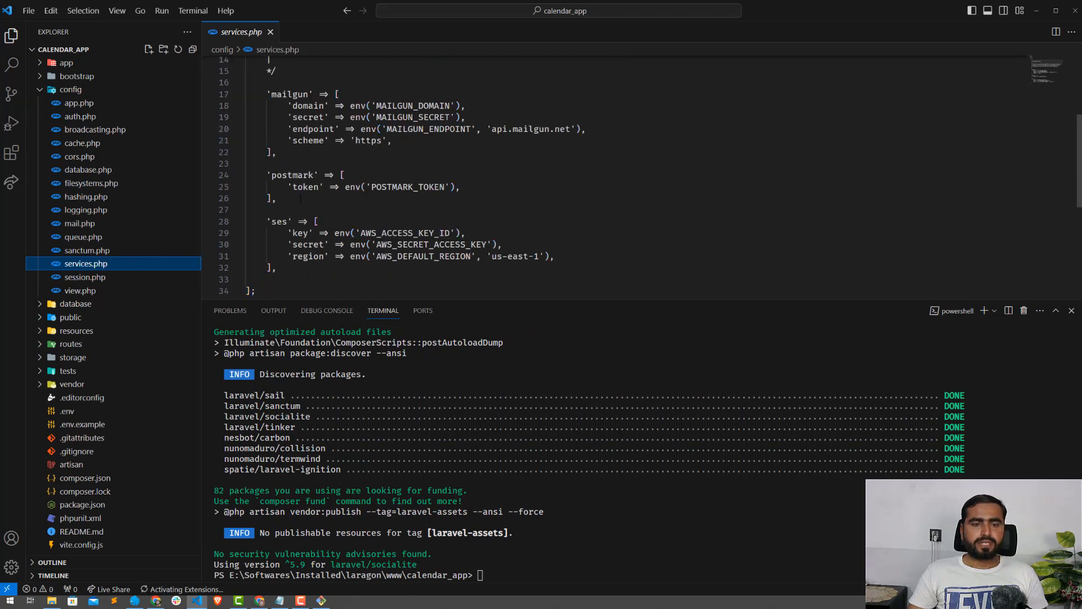
{"action": "scroll", "scroll_direction": "down", "scroll_amount": 3}
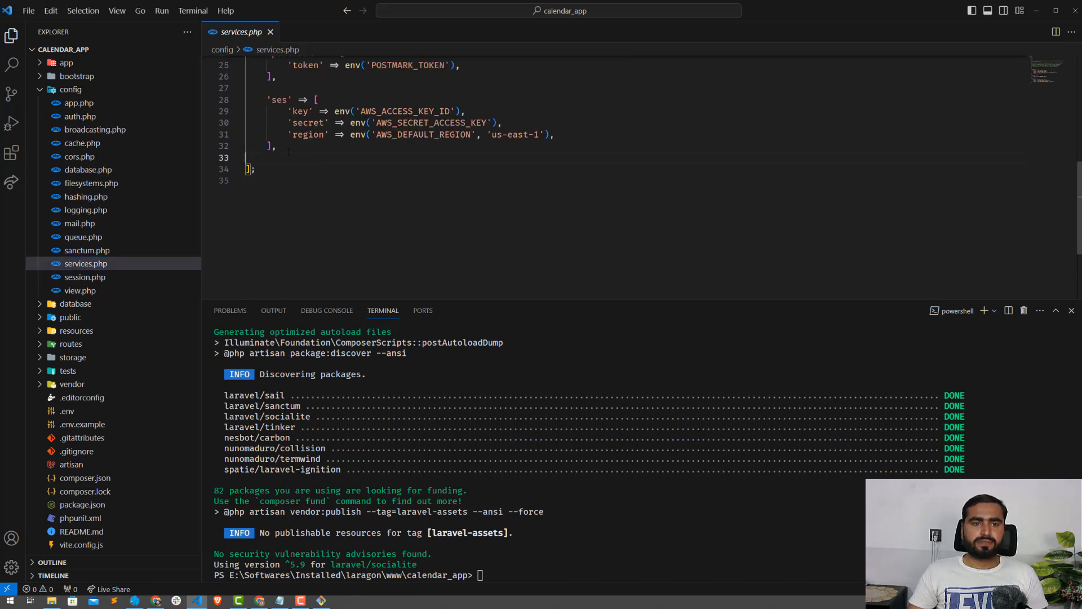
{"action": "type", "text": "'github' => ["}
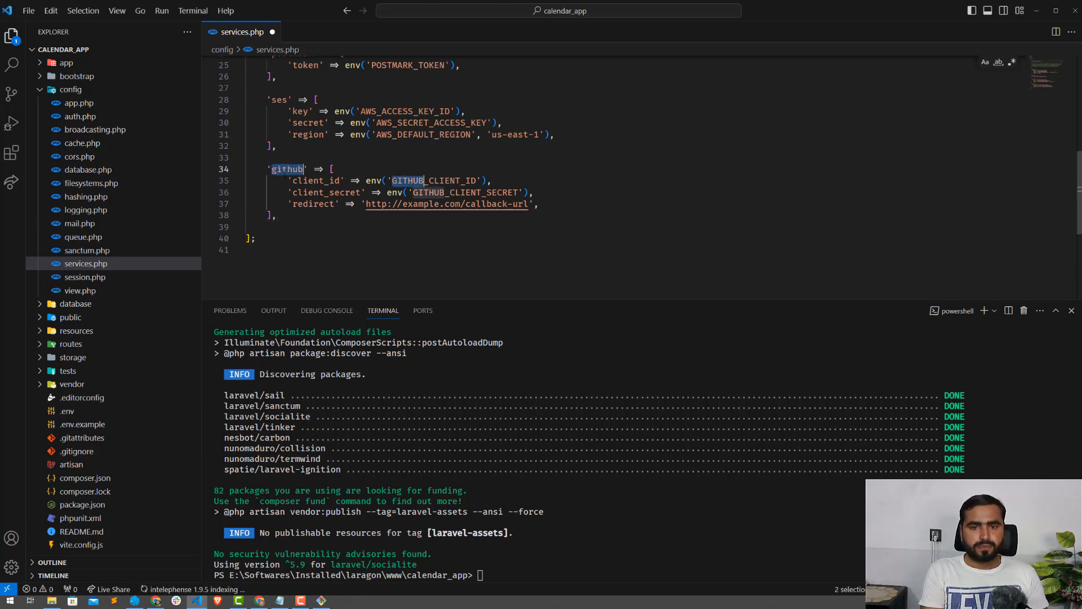
{"action": "type", "text": "google"}
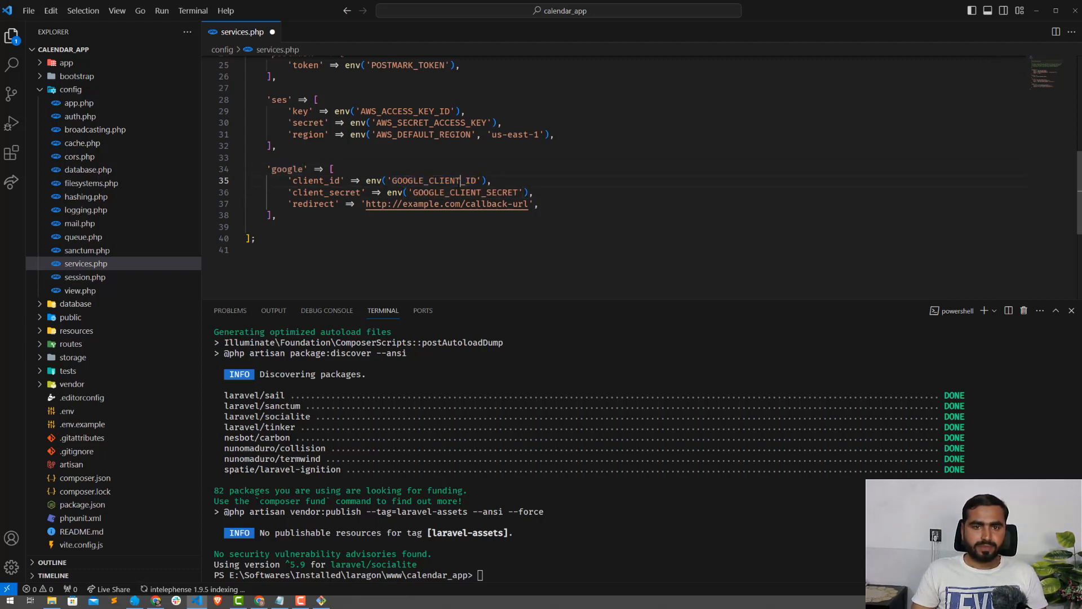
- Point google's client_id, client_secret and redirect at GOOGLE_* env variables, including env('GOOGLE_REDIRECT_URI')
{"action": "double_click", "coordinate": [432, 180]}
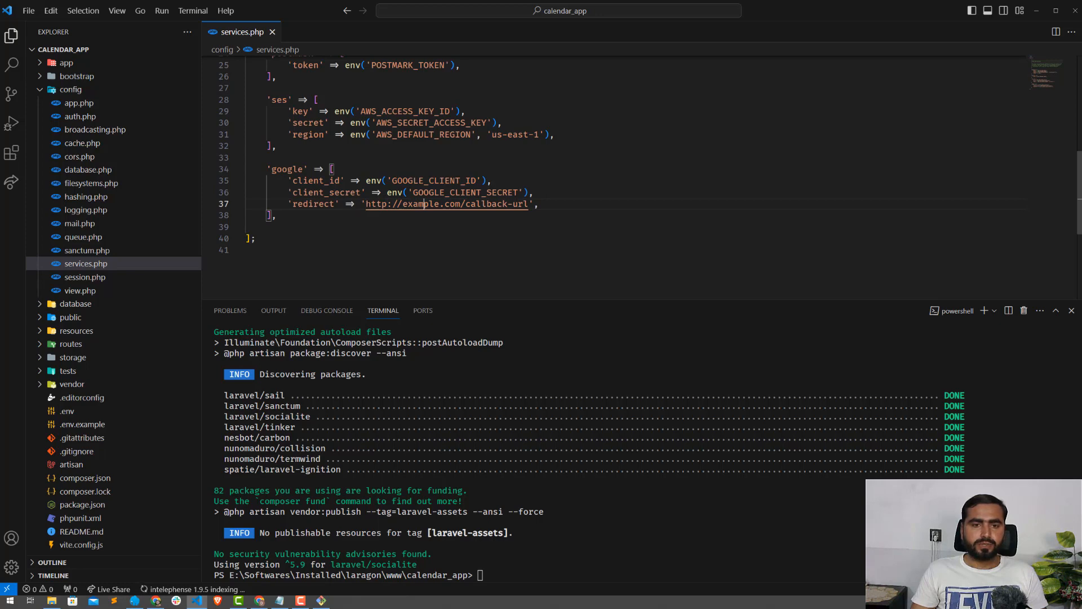
{"action": "double_click", "coordinate": [447, 204]}
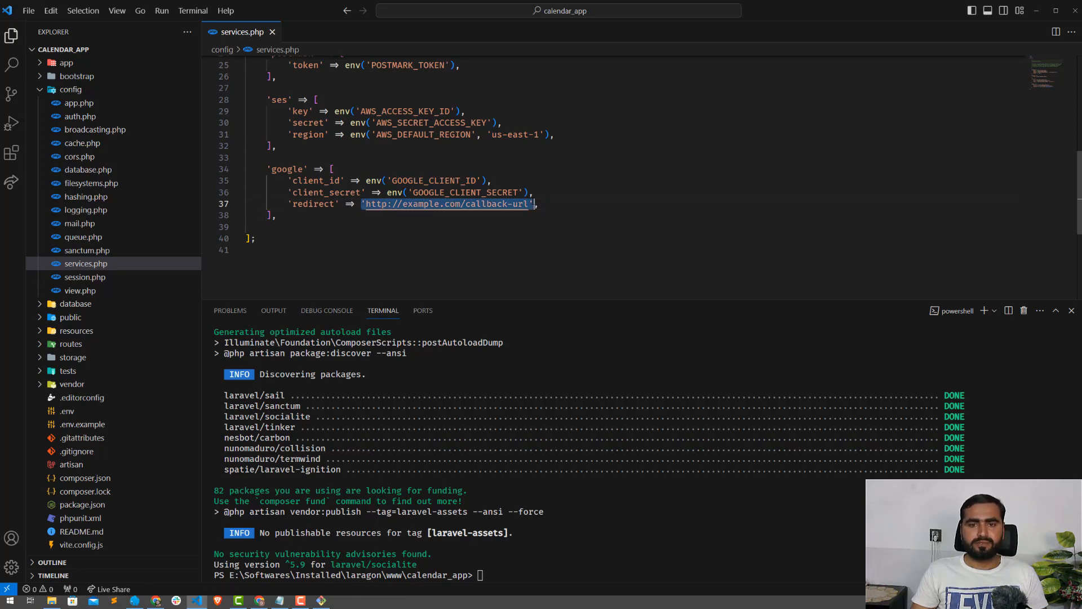
{"action": "type", "text": "env(''),"}
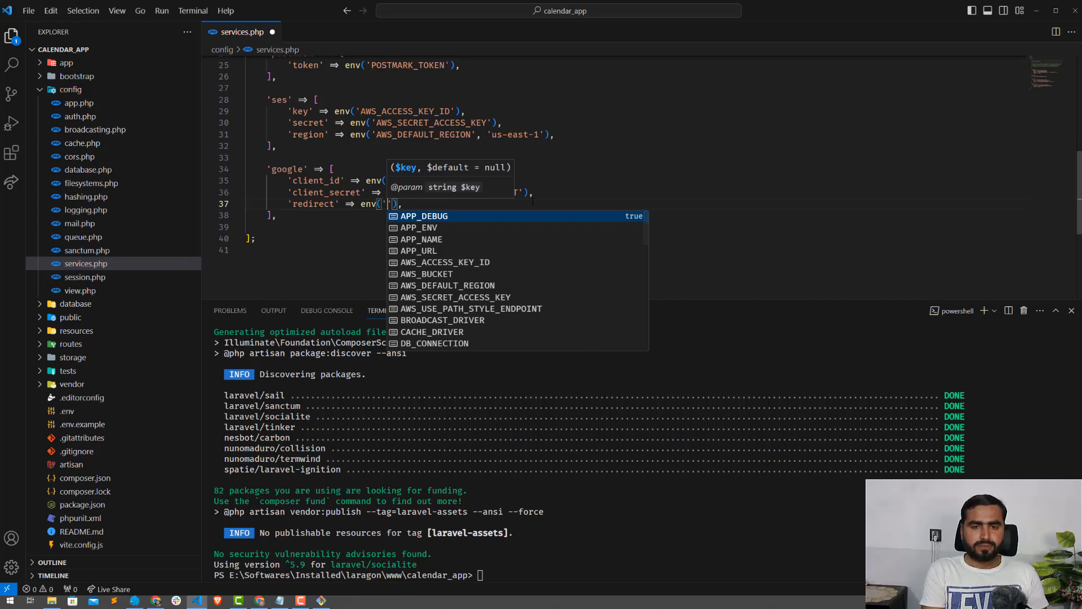
{"action": "type", "text": "GOOGLE_RE"}
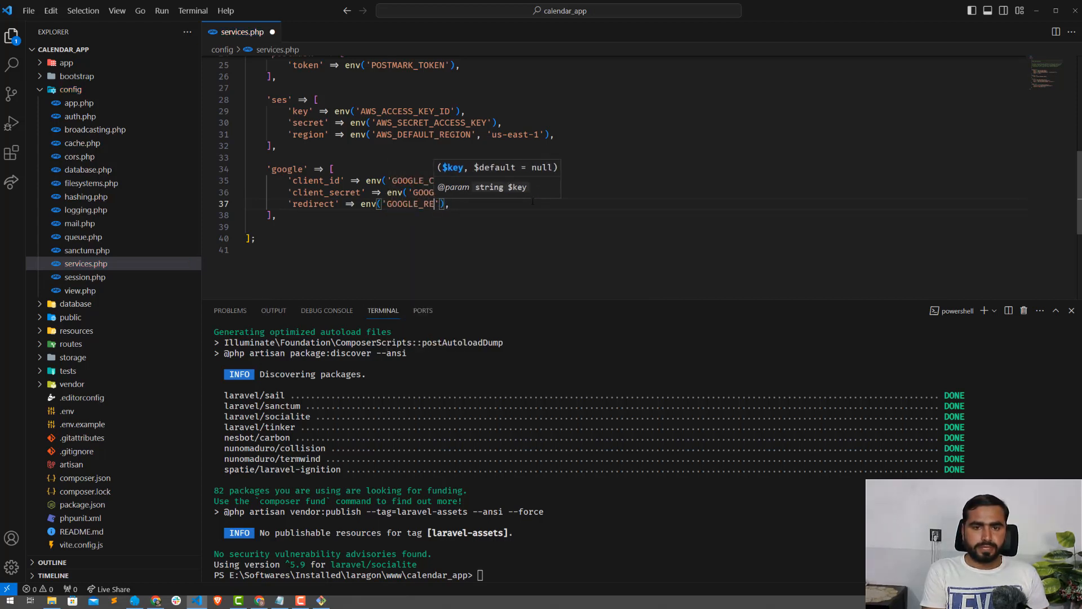
{"action": "type", "text": "GOOGLE_REDIRET"}
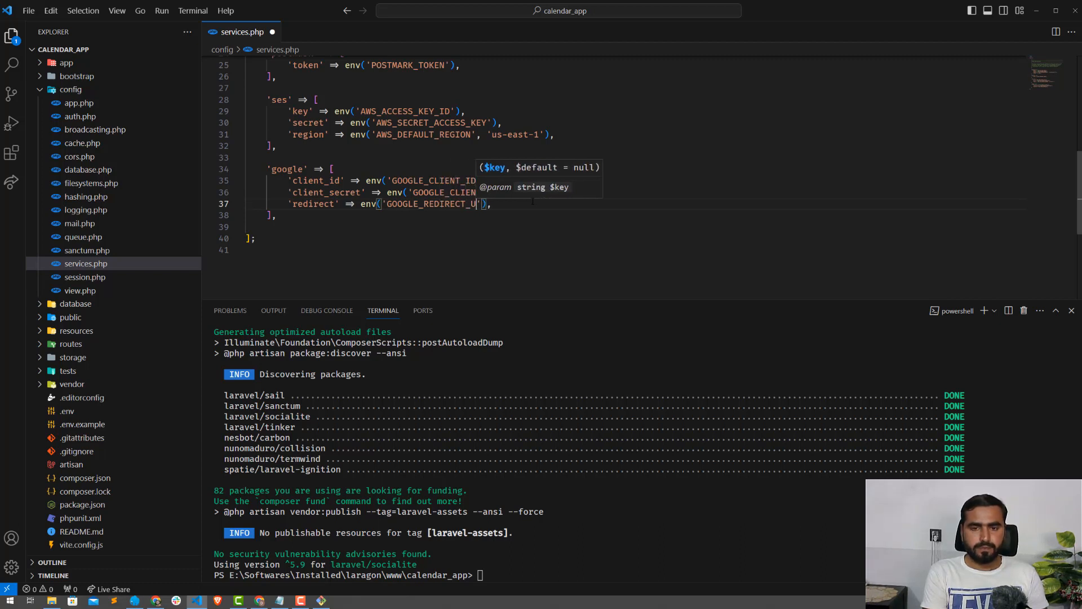
{"action": "type", "text": "RI"}
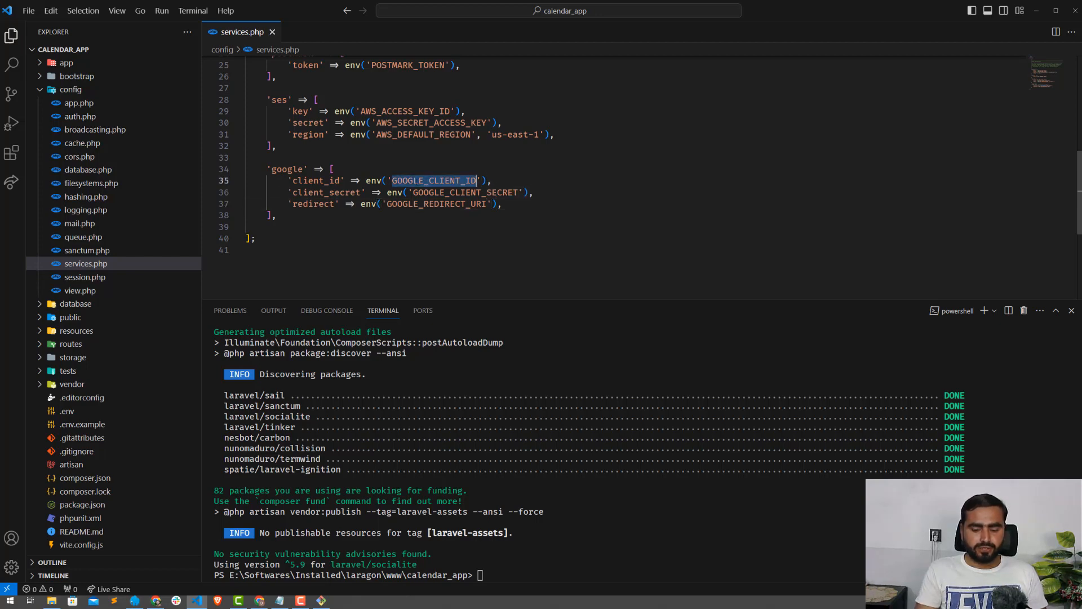
- Append empty GOOGLE_CLIENT_ID=, GOOGLE_CLIENT_SECRET= and GOOGLE_REDIRECT_URI= lines to the bottom of .env
{"action": "left_click", "coordinate": [66, 411]}
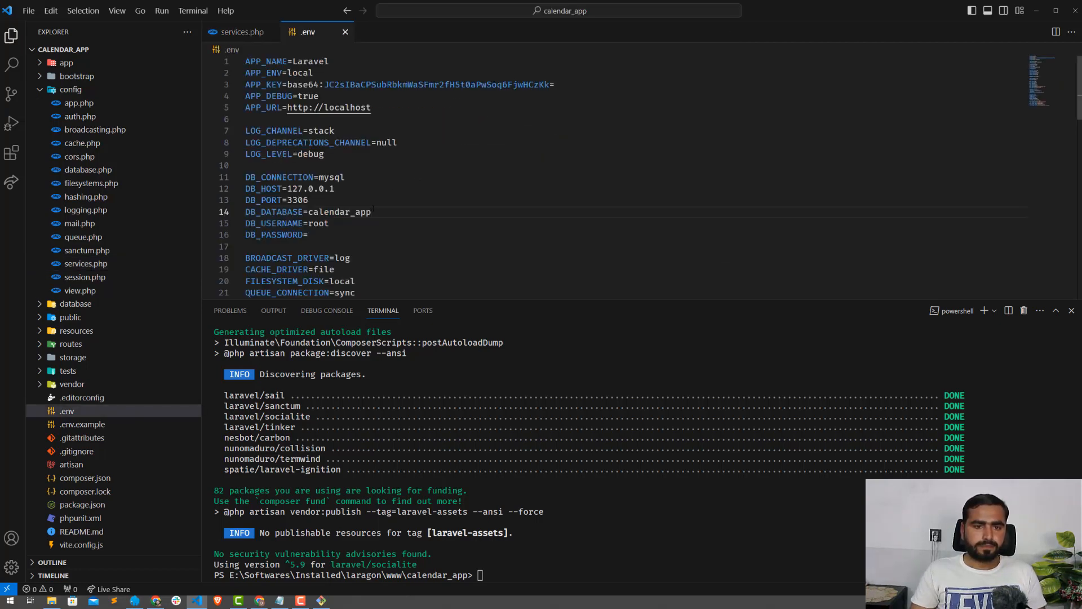
{"action": "scroll", "scroll_direction": "down", "scroll_amount": 3}
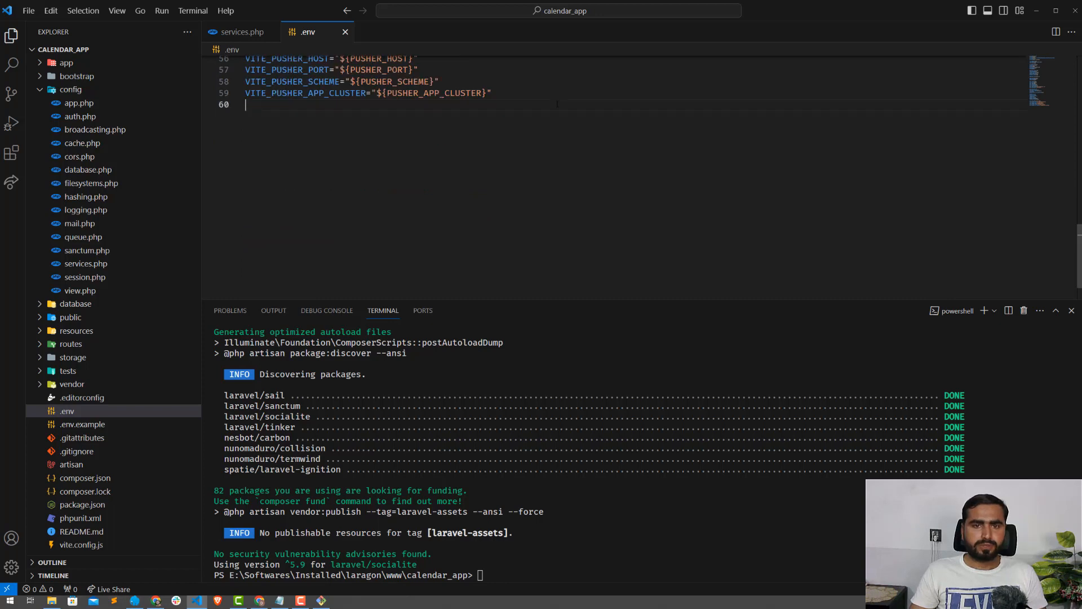
{"action": "type", "text": "GOOGLE_CLIENT_ID"}
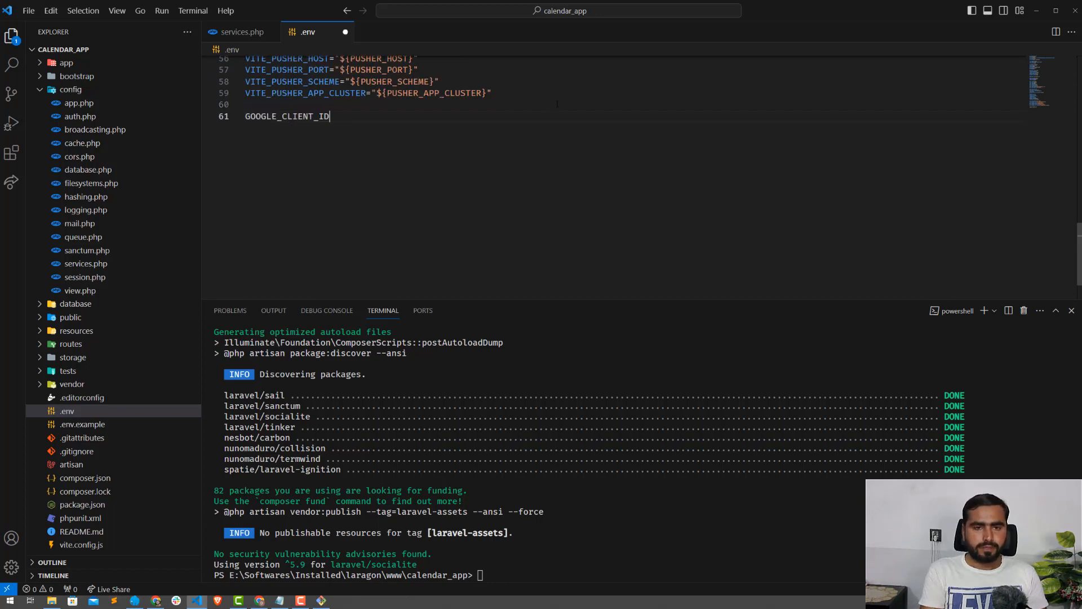
{"action": "type", "text": "="}
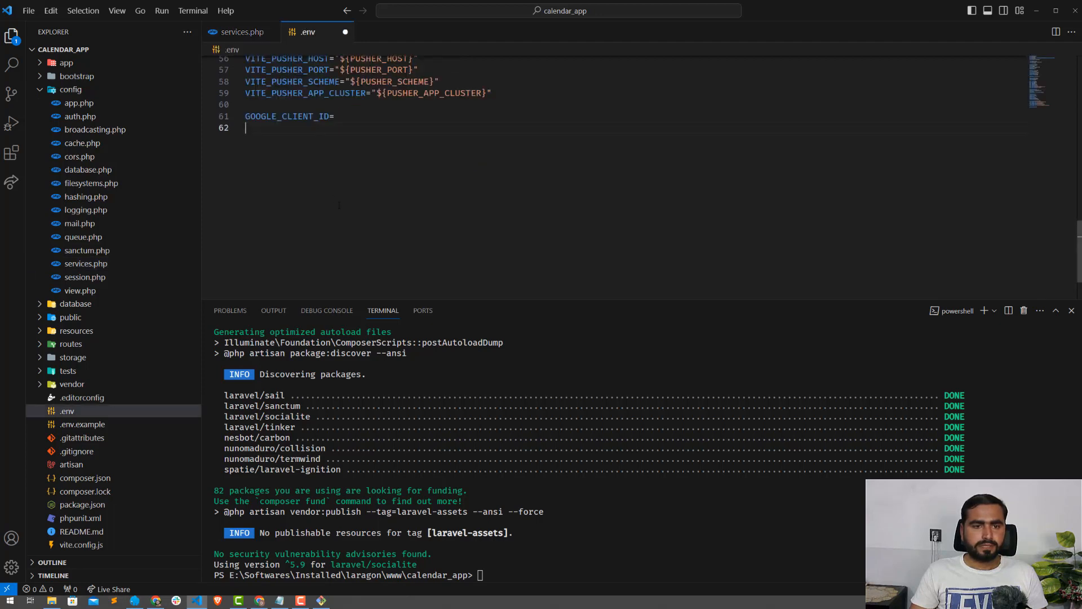
{"action": "type", "text": "GOOGLE_CLIENT_SECRET="}
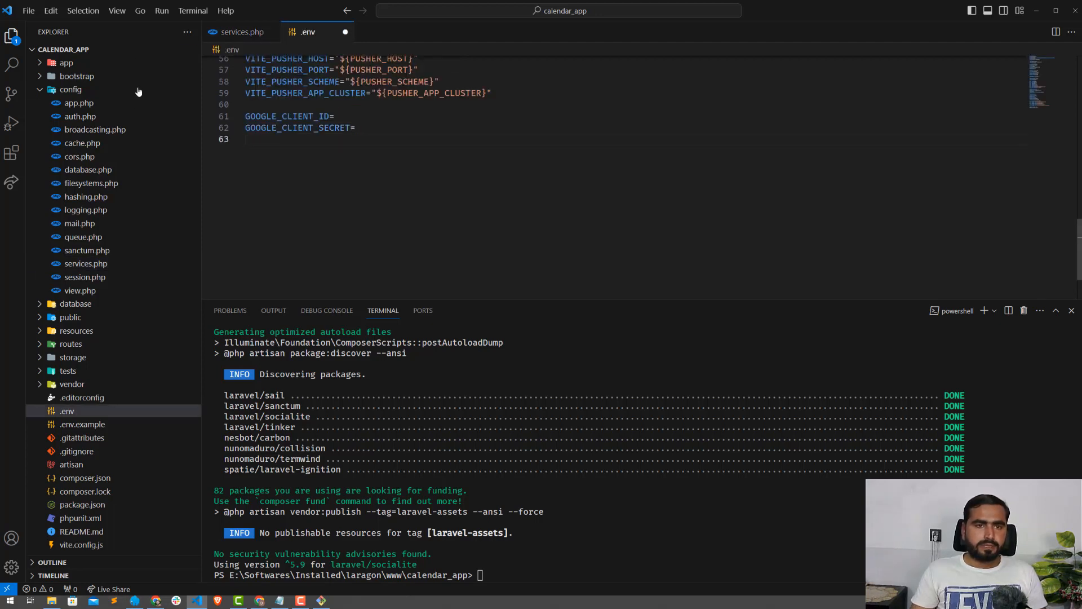
{"action": "left_click", "coordinate": [241, 31]}
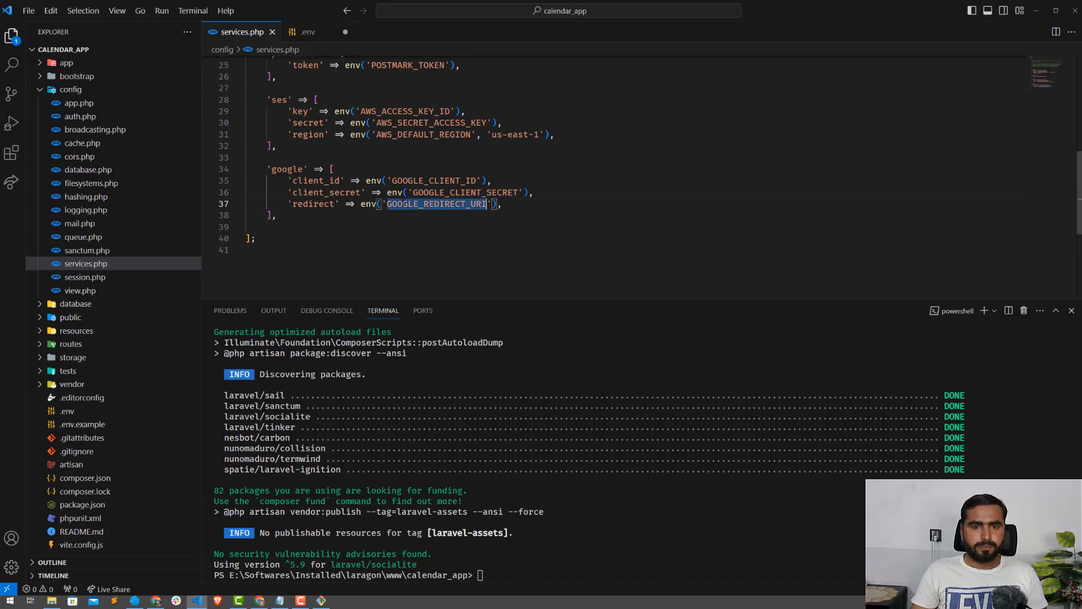
{"action": "left_click", "coordinate": [308, 32]}
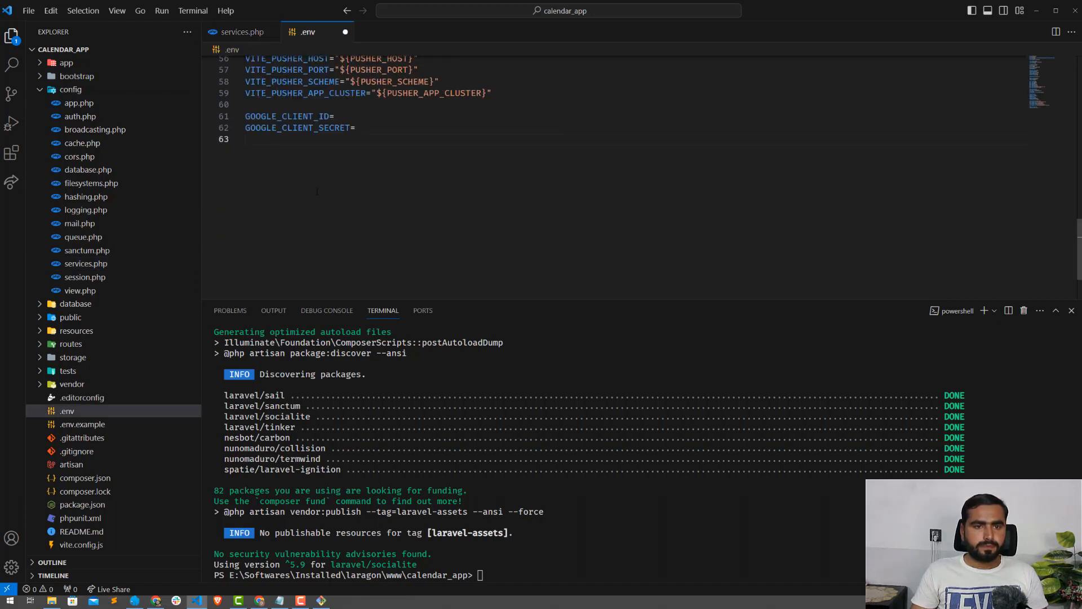
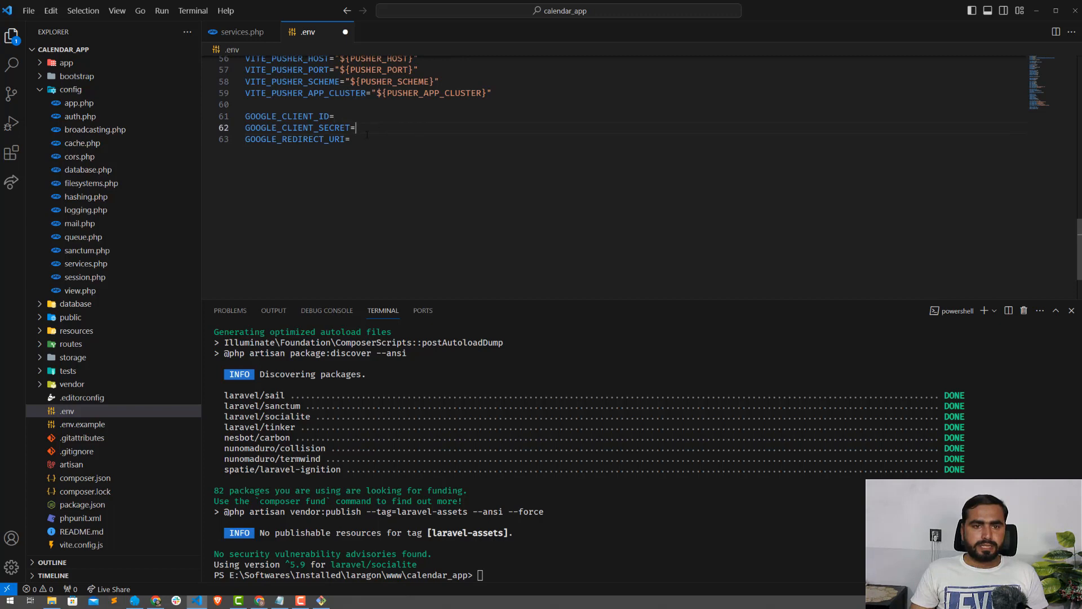
{"action": "key", "text": "alt+tab"}
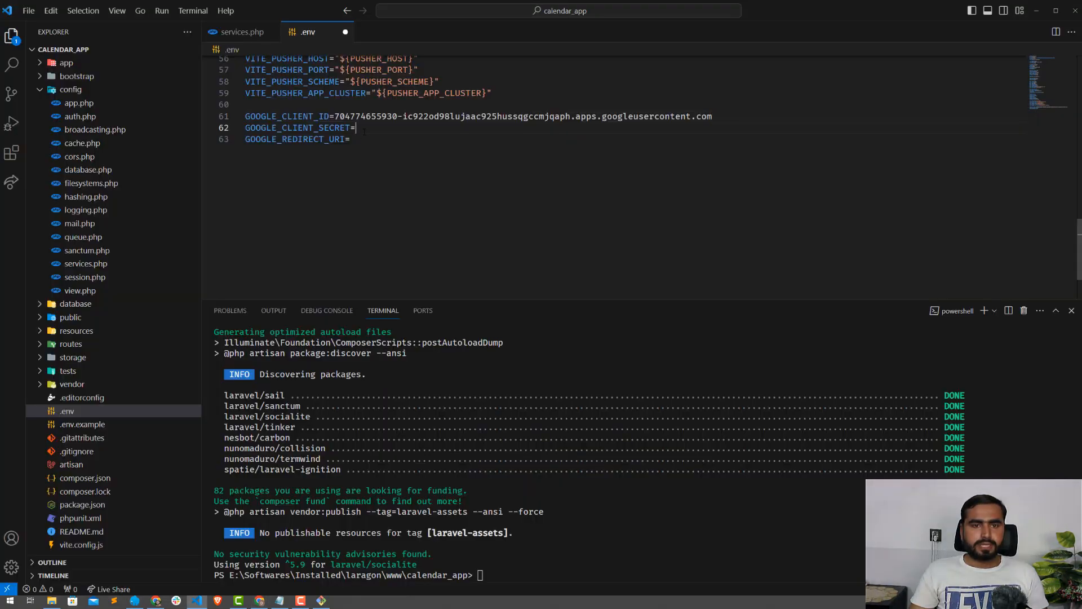
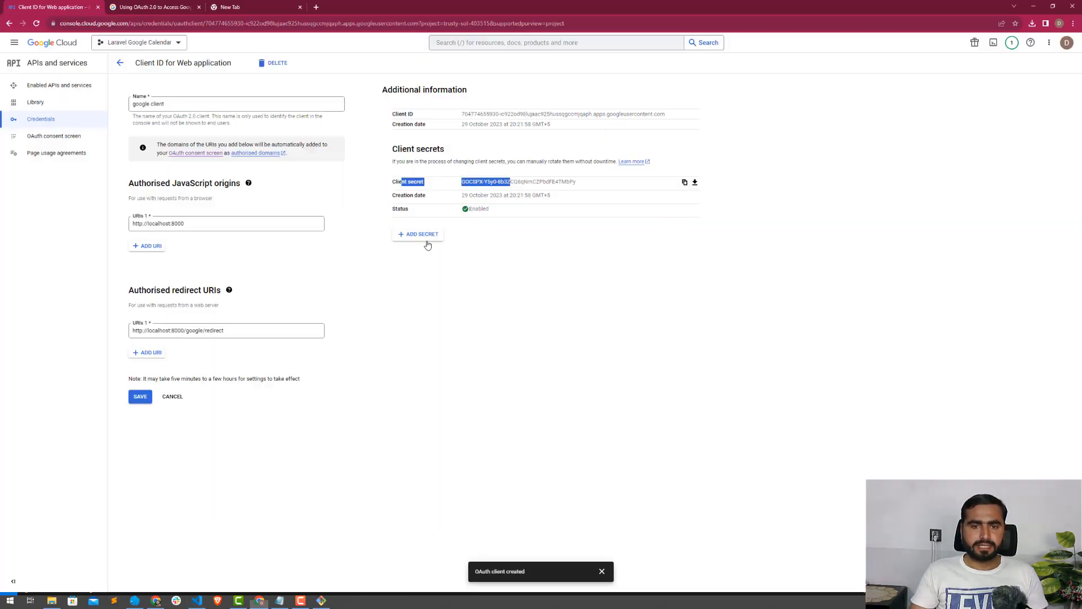
{"action": "mouse_move", "coordinate": [247, 183]}
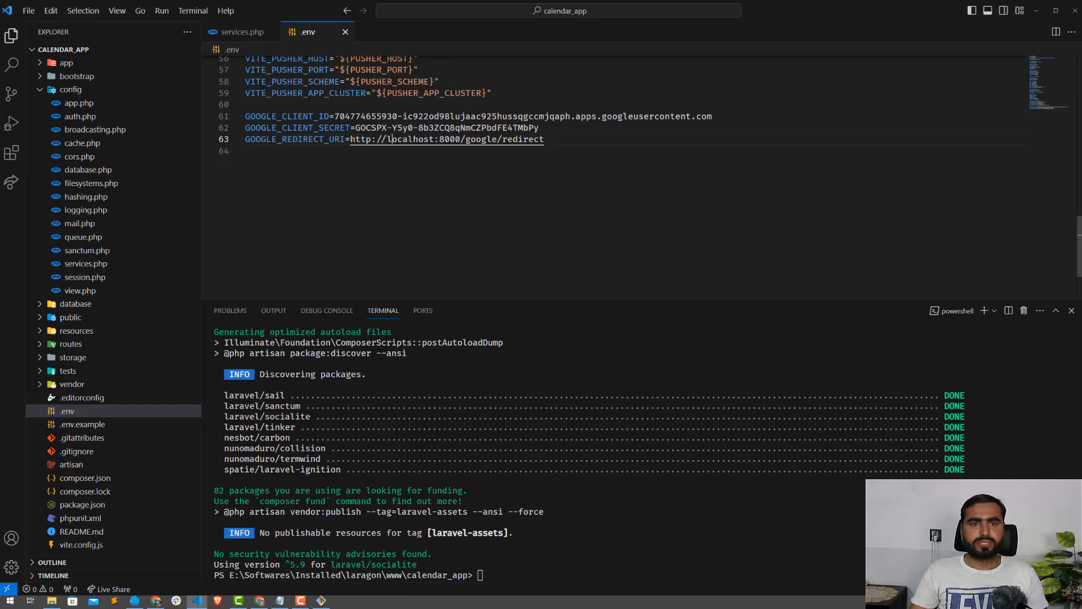
- Close the editor tabs, collapse the config folder, and return to the Socialite docs
{"action": "left_click", "coordinate": [246, 32]}
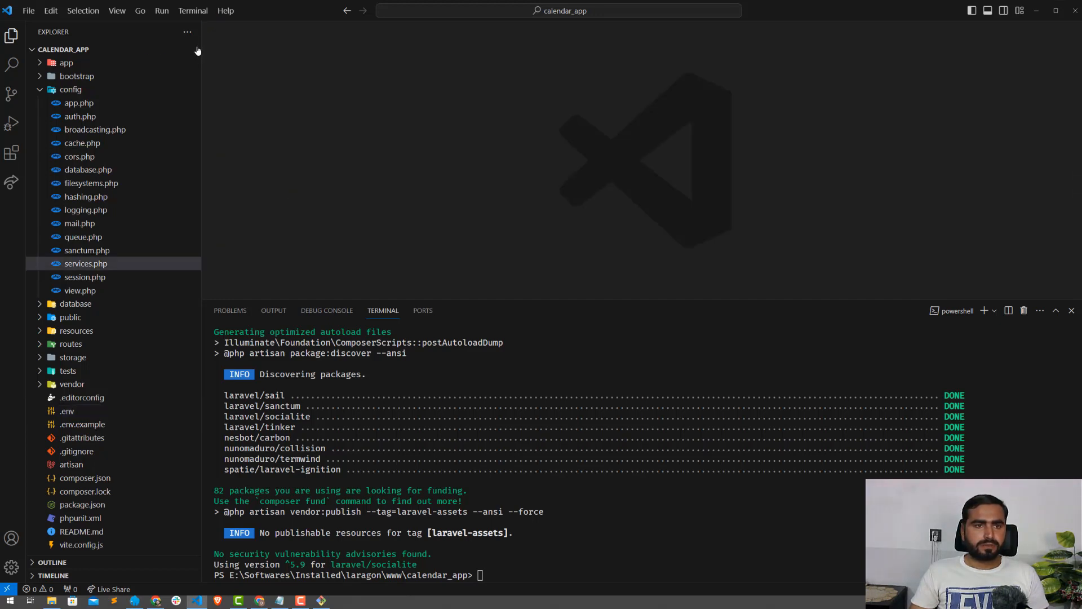
{"action": "left_click", "coordinate": [71, 89]}
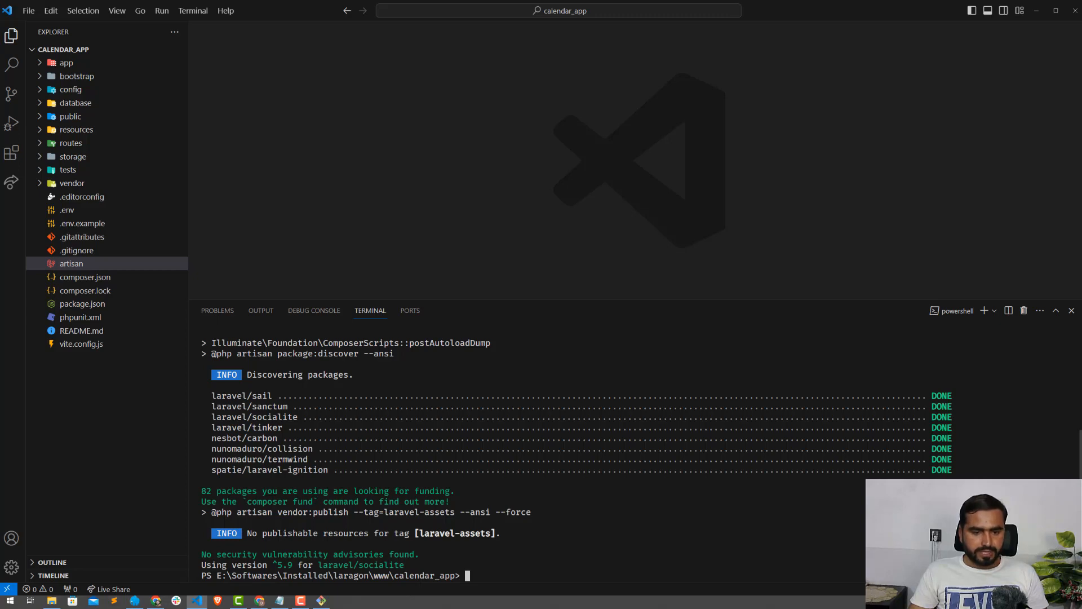
{"action": "key", "text": "alt+tab"}
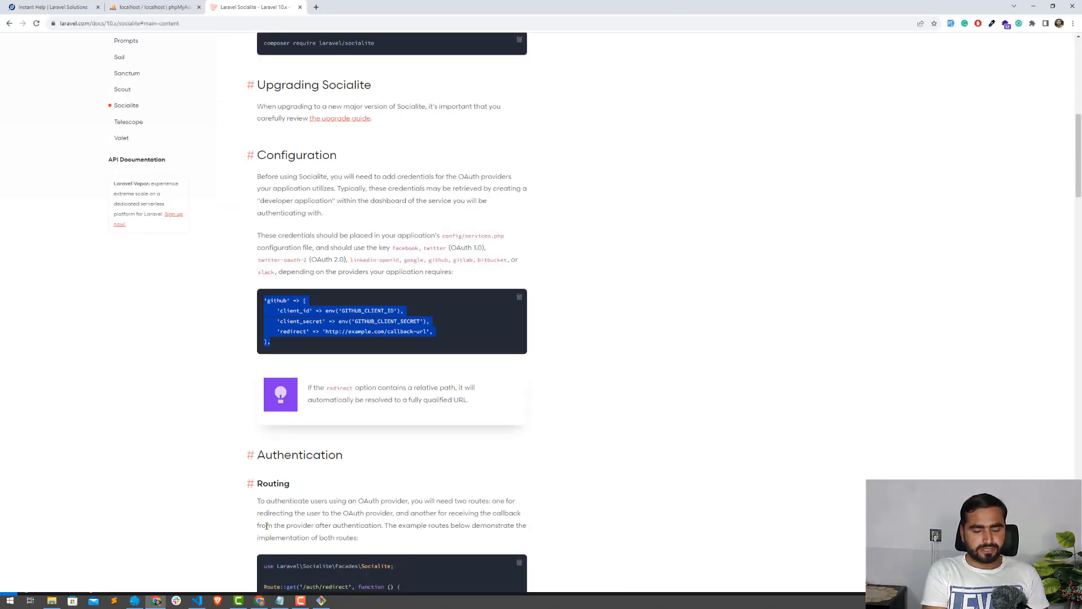
- Find the Starter Kits page and scroll to Breeze's 'composer require laravel/breeze --dev' command
{"action": "scroll", "scroll_direction": "up", "scroll_amount": 3}
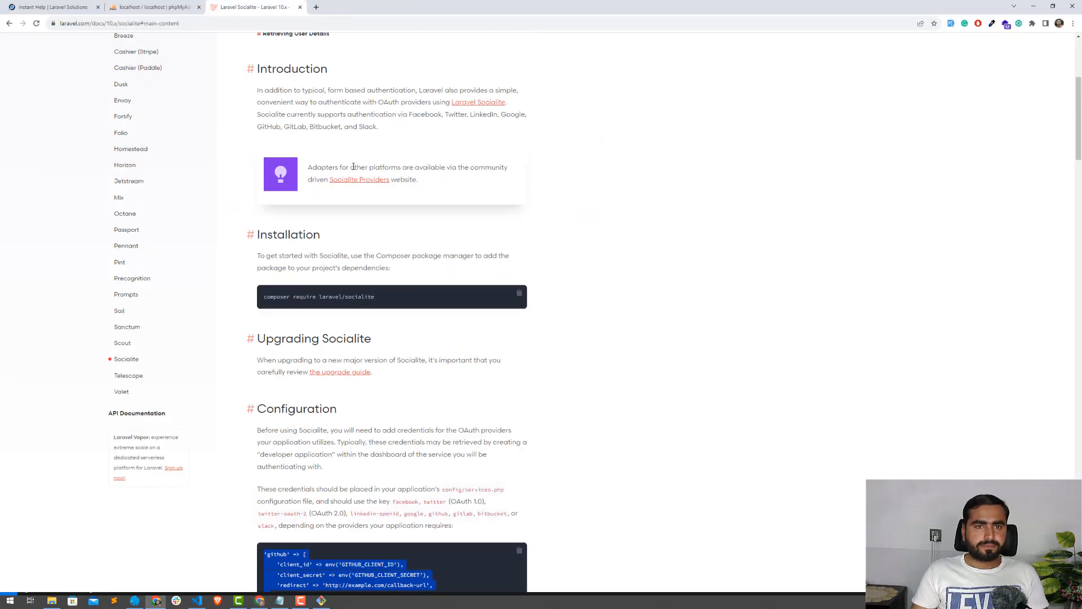
{"action": "type", "text": "so"}
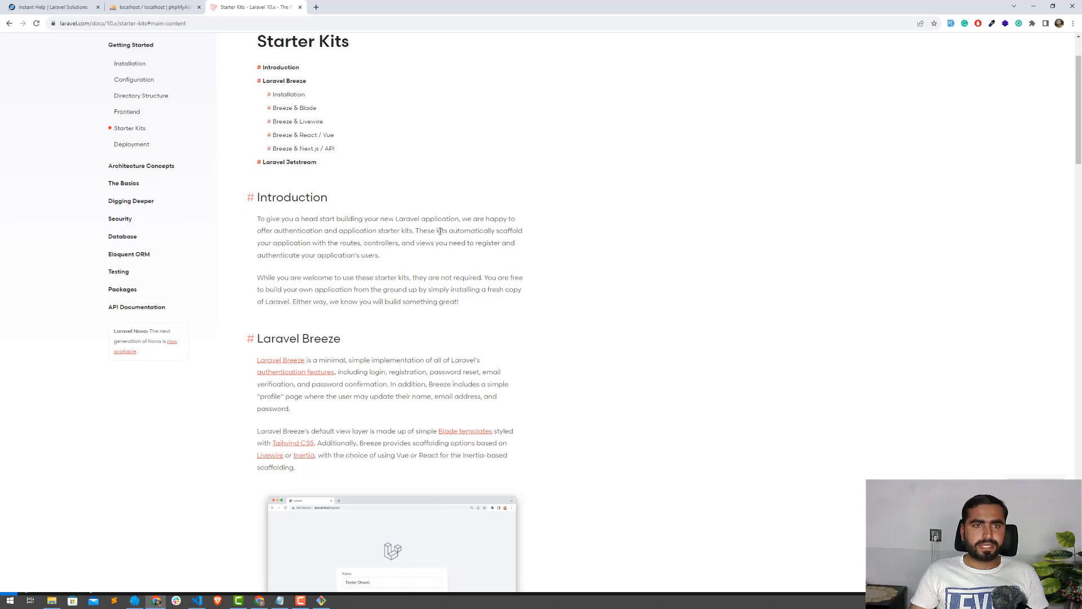
{"action": "scroll", "scroll_direction": "down", "scroll_amount": 3}
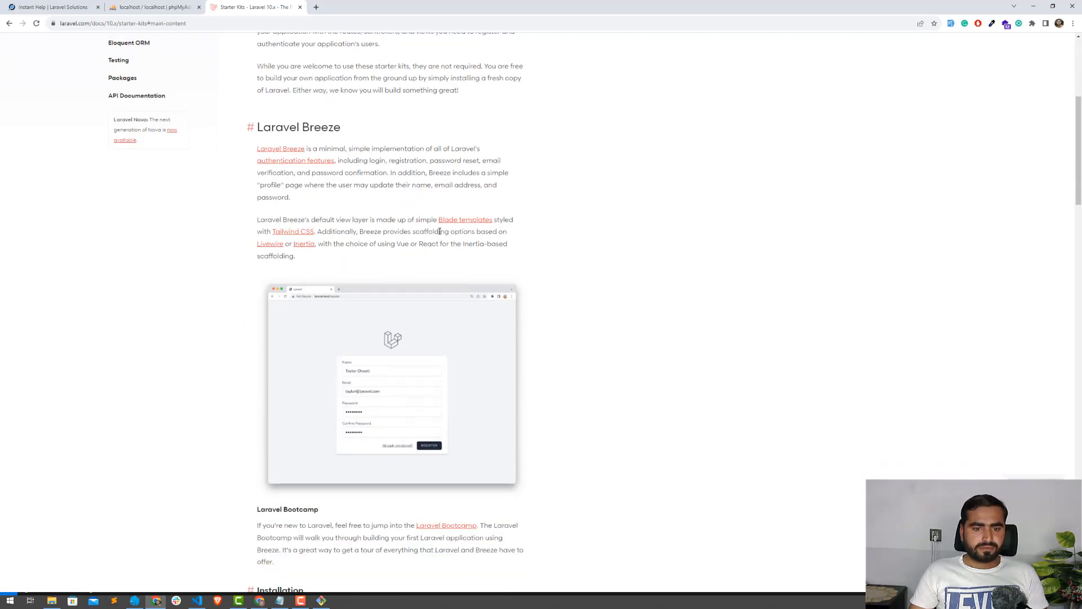
{"action": "scroll", "scroll_direction": "down", "scroll_amount": 3}
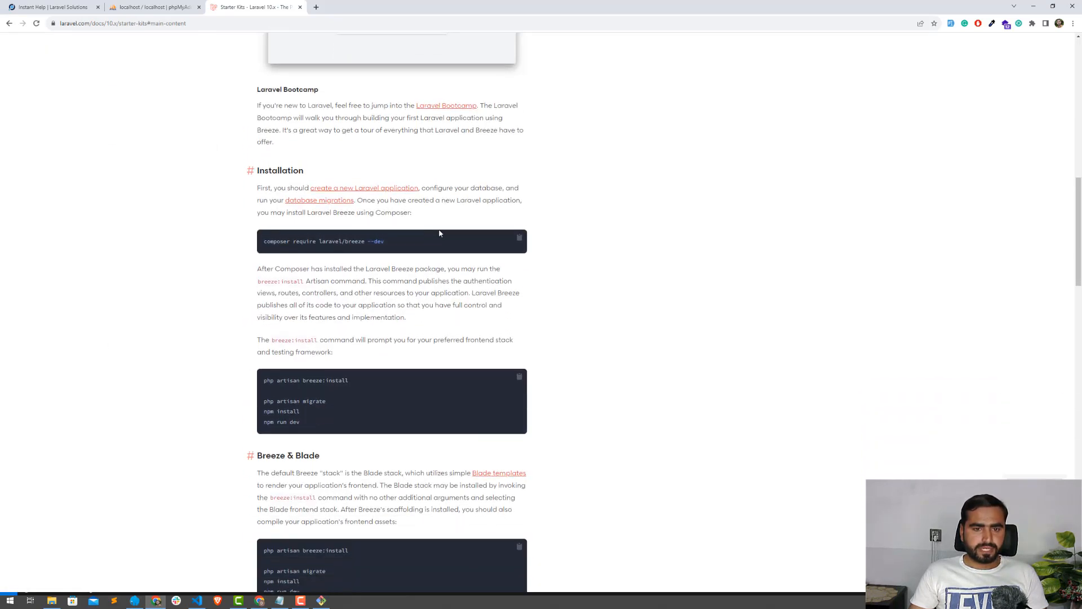
{"action": "scroll", "scroll_direction": "down", "scroll_amount": 3}
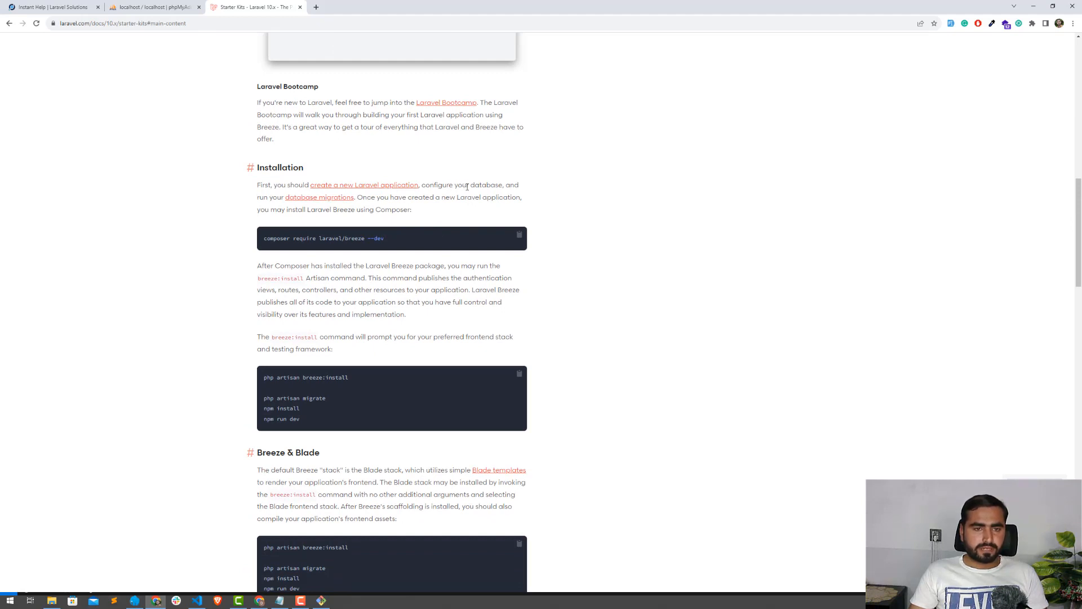
{"action": "mouse_move", "coordinate": [399, 212]}
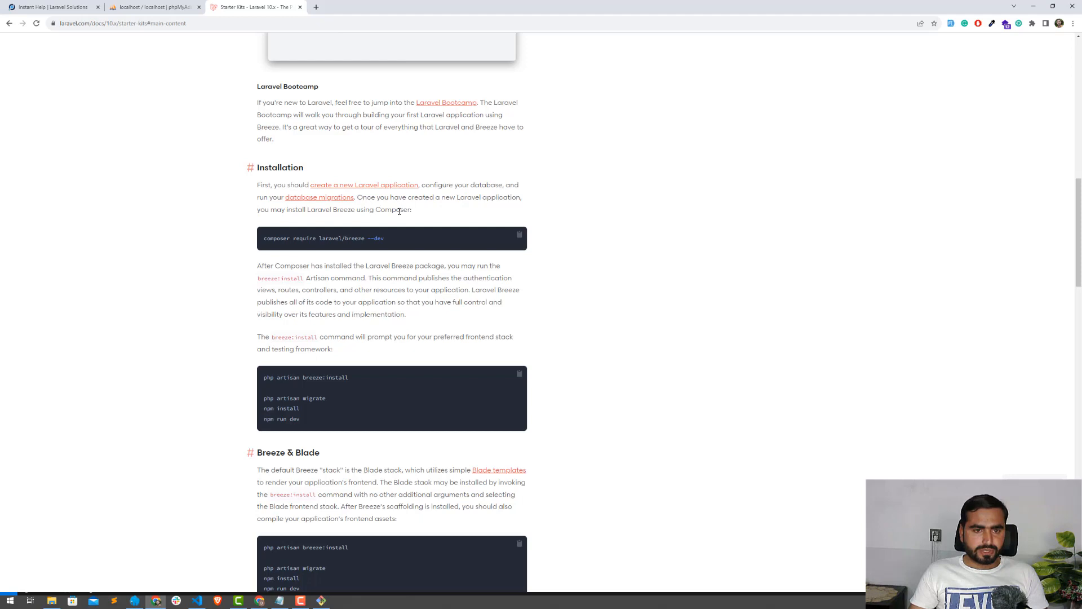
{"action": "mouse_move", "coordinate": [404, 219]}
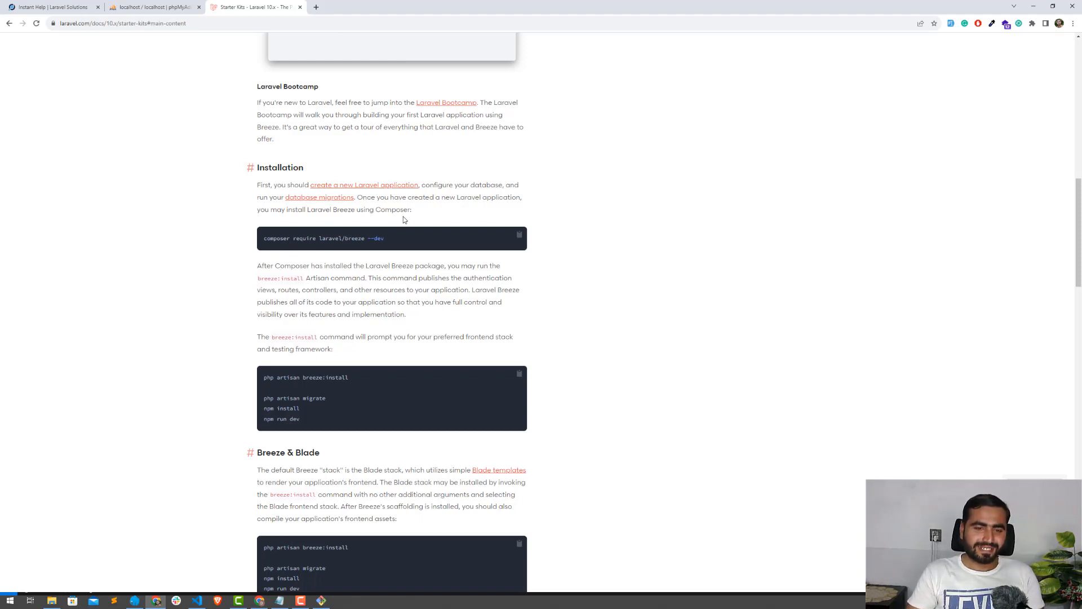
{"action": "mouse_move", "coordinate": [488, 249]}
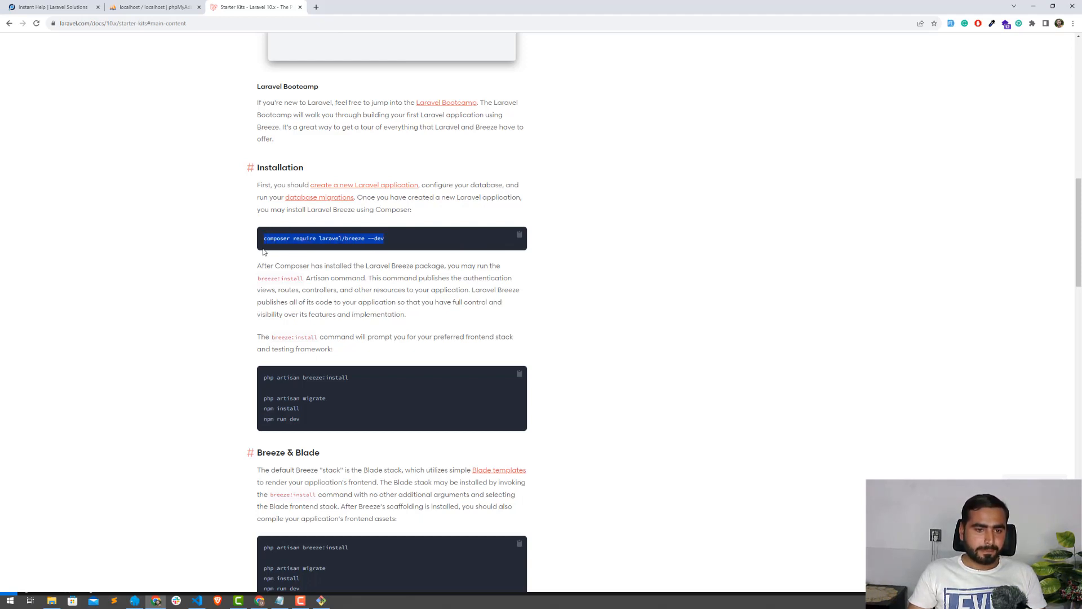
{"action": "scroll", "scroll_direction": "down", "scroll_amount": 3}
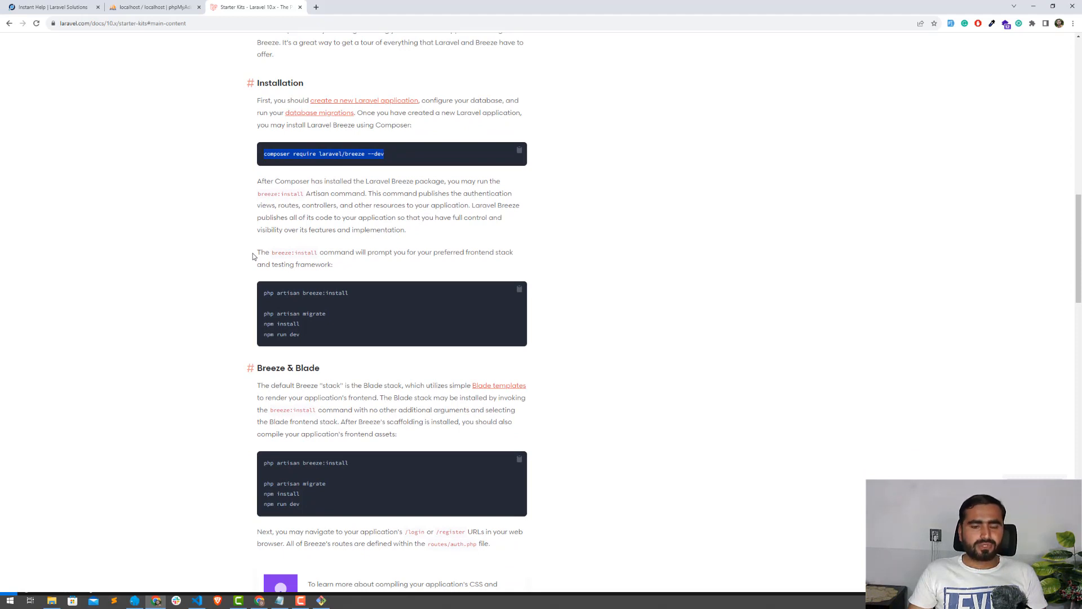
{"action": "scroll", "scroll_direction": "up", "scroll_amount": 3}
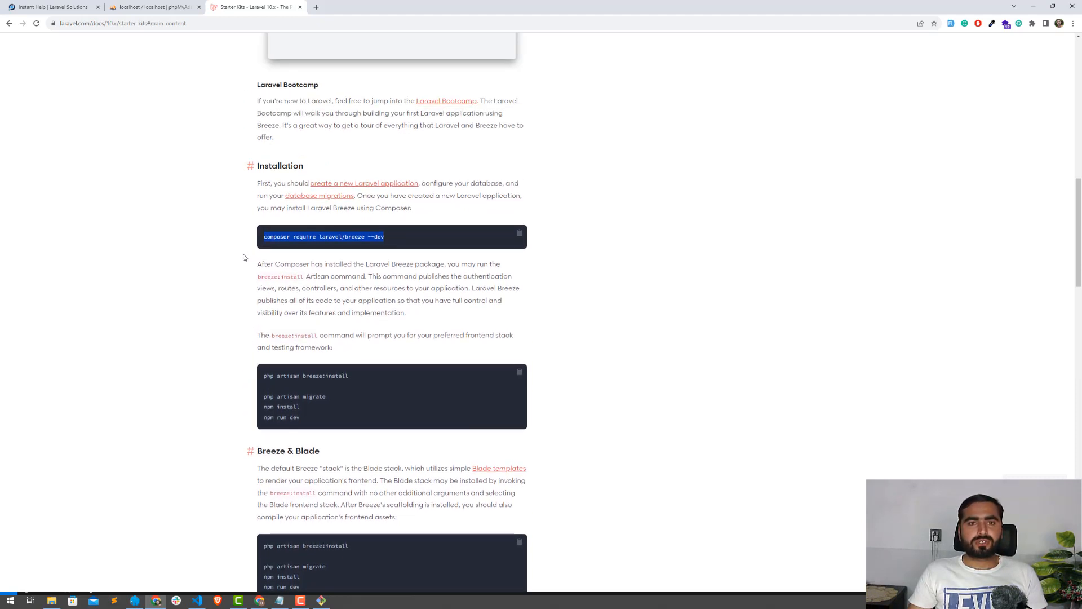